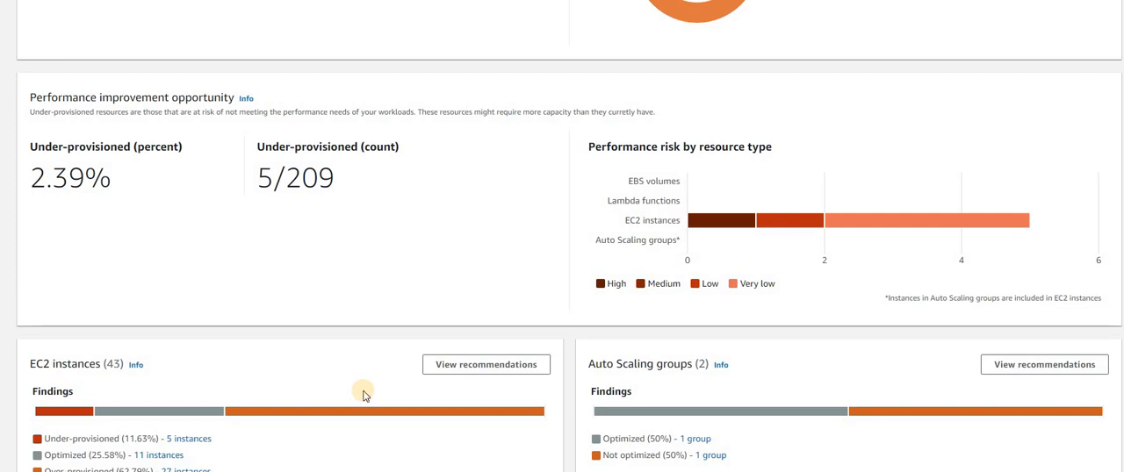
pyautogui.moveTo(365, 394)
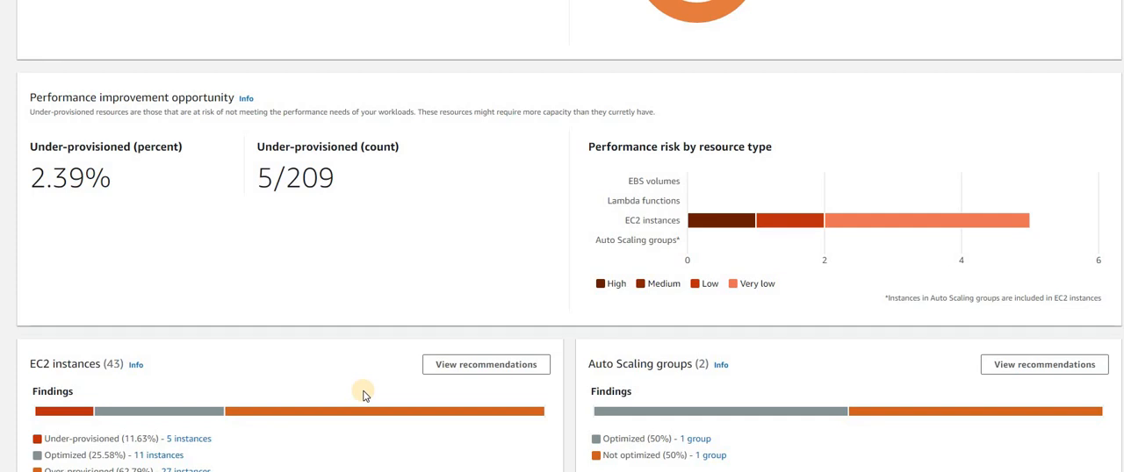
pyautogui.moveTo(344, 449)
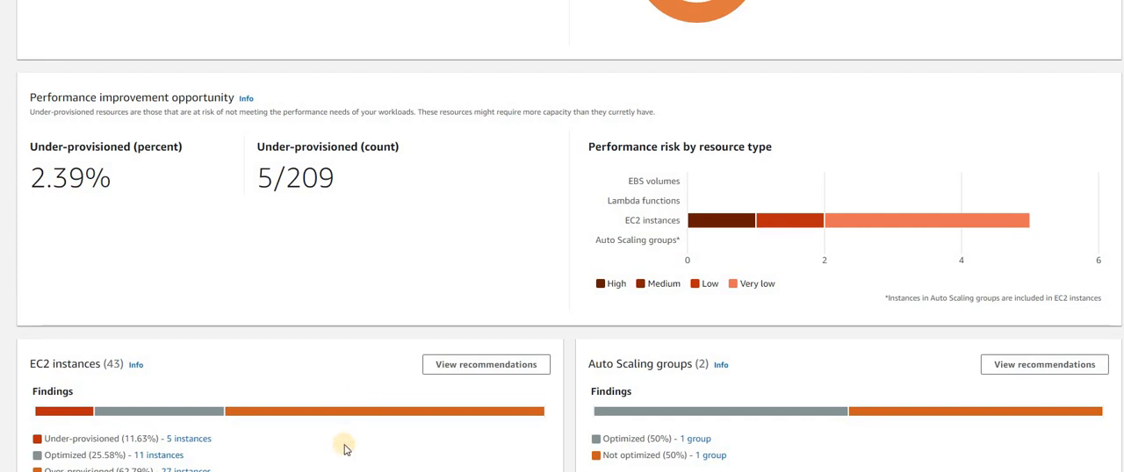
pyautogui.moveTo(565, 323)
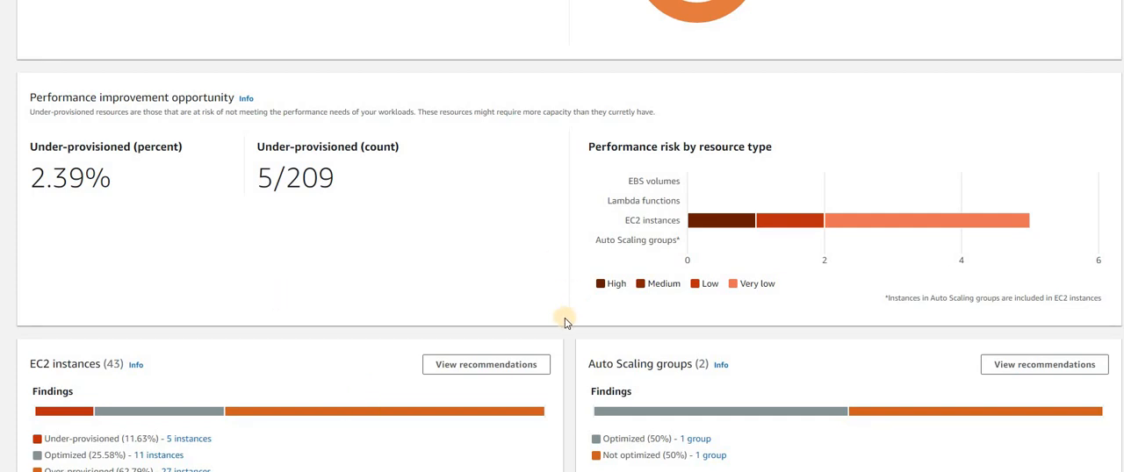
pyautogui.moveTo(565, 323)
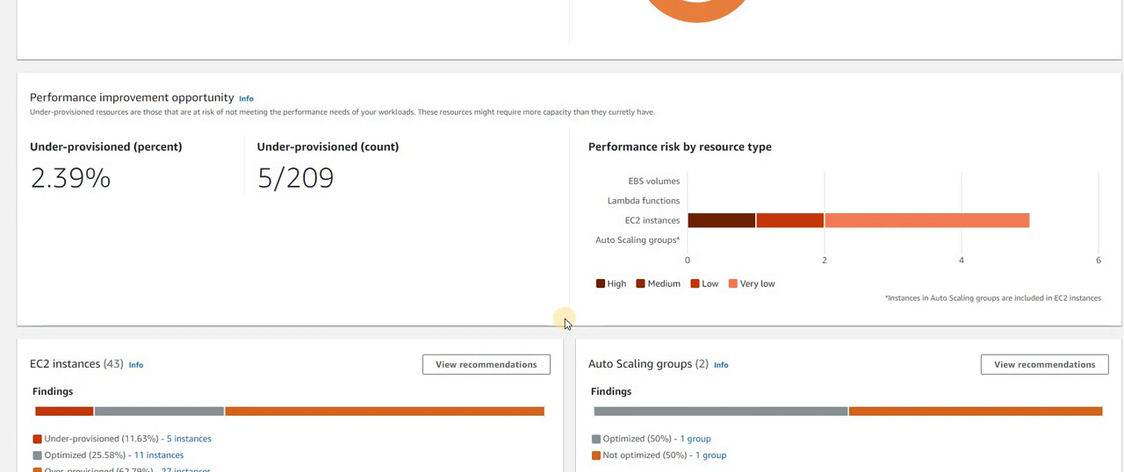
pyautogui.moveTo(518, 316)
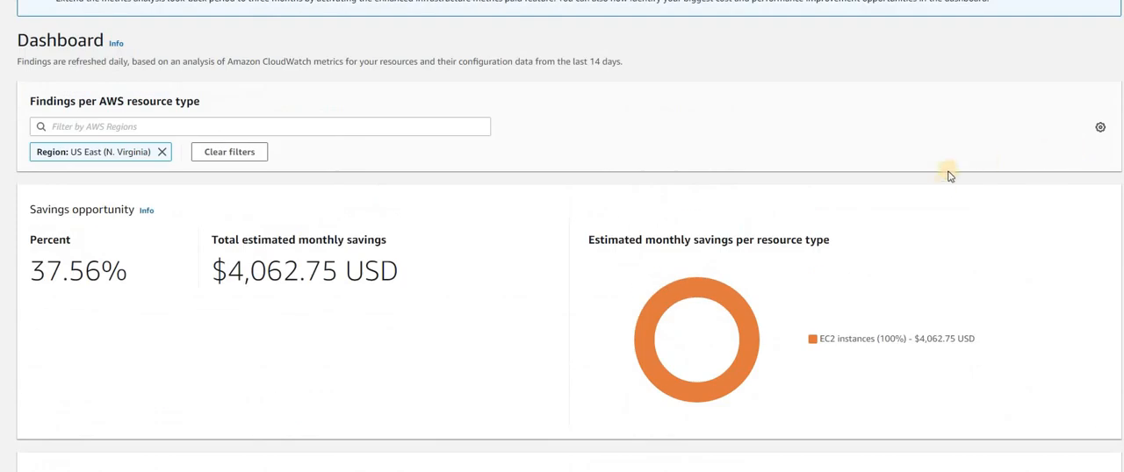
pyautogui.moveTo(606, 260)
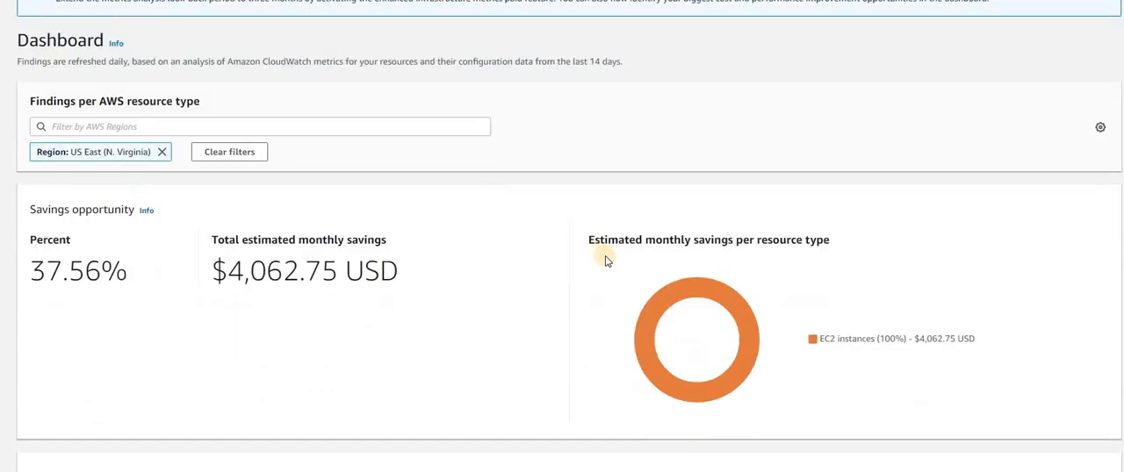
# - Scroll the dashboard and list the 27 over-provisioned EC2 instances in US East (N. Virginia)
pyautogui.scroll(-3)
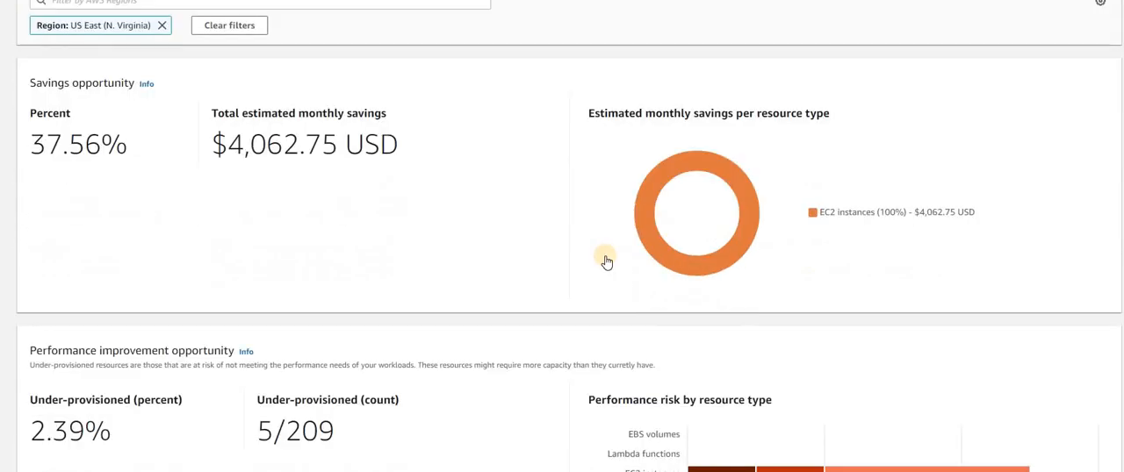
pyautogui.moveTo(91, 200)
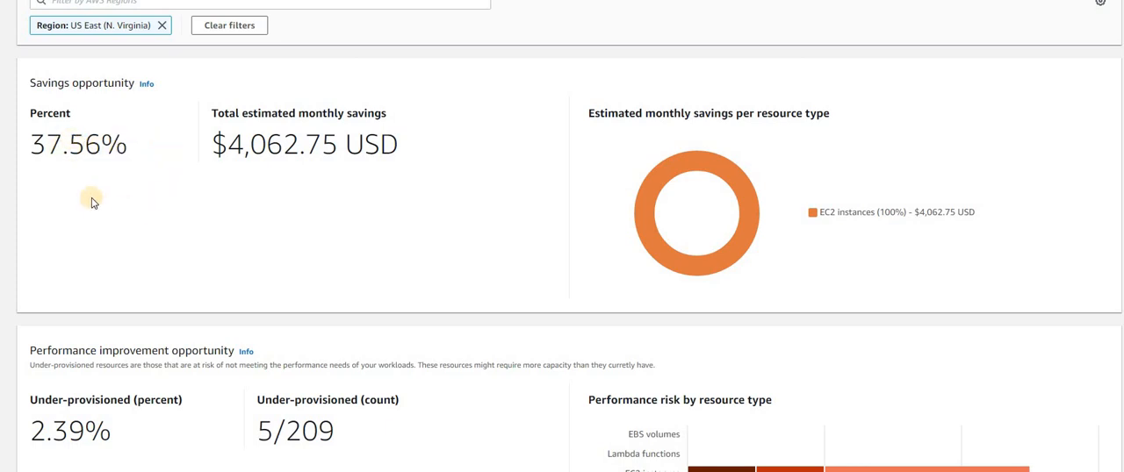
pyautogui.moveTo(463, 254)
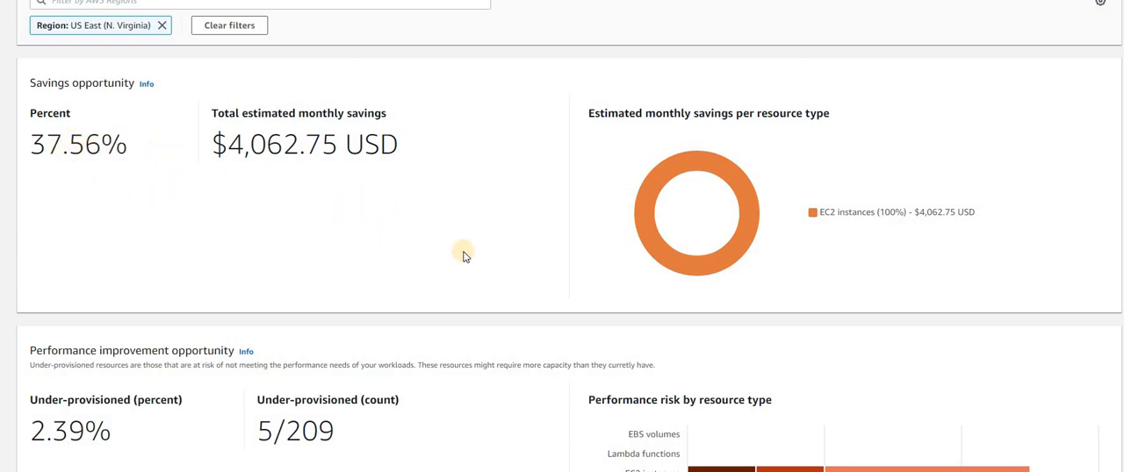
pyautogui.scroll(-3)
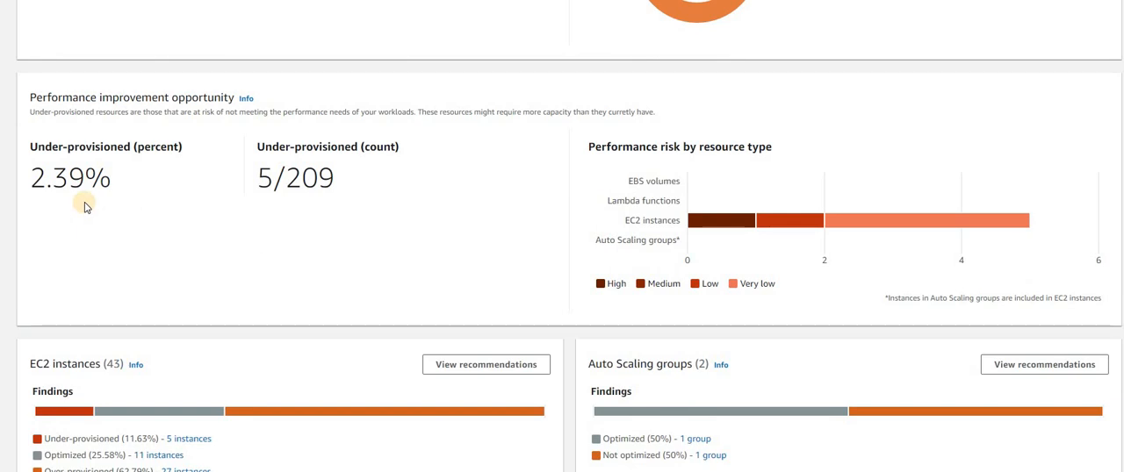
pyautogui.moveTo(112, 211)
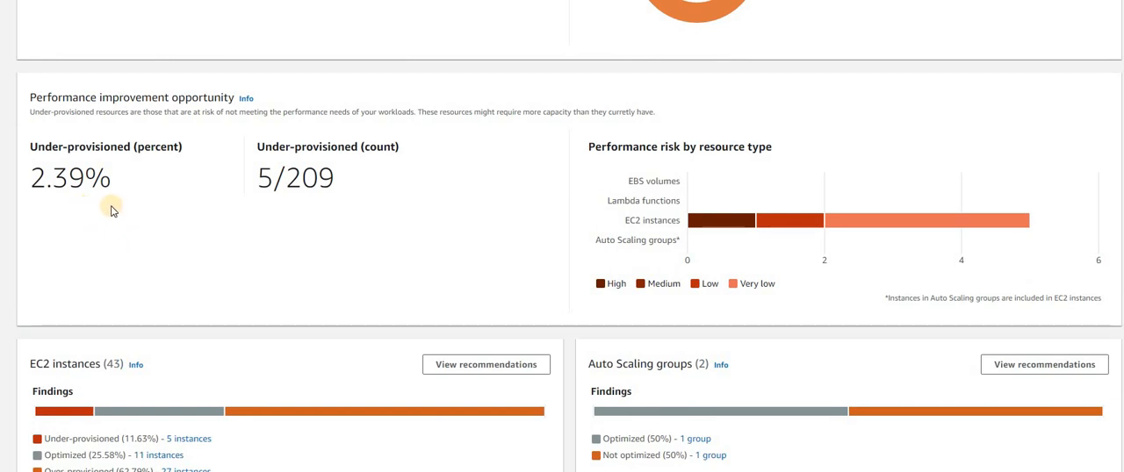
pyautogui.moveTo(372, 220)
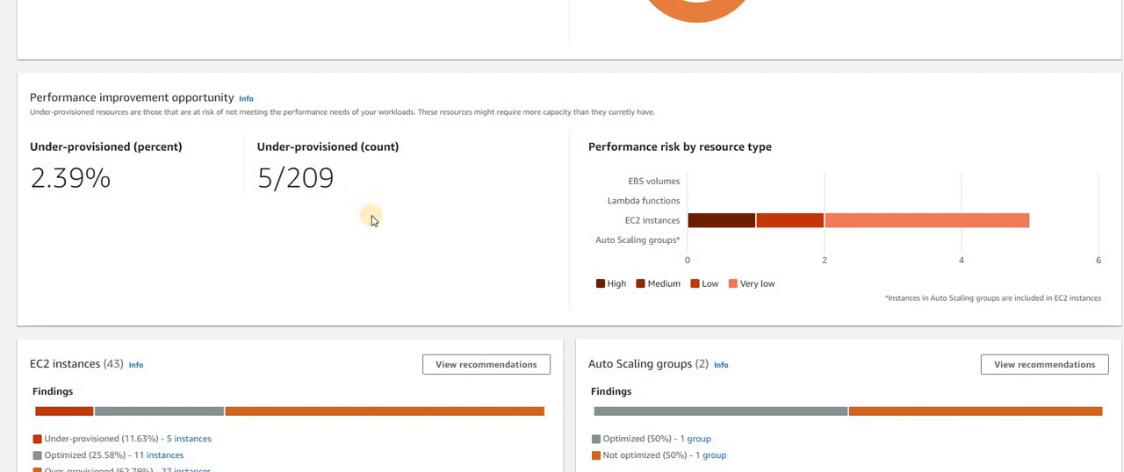
pyautogui.moveTo(404, 242)
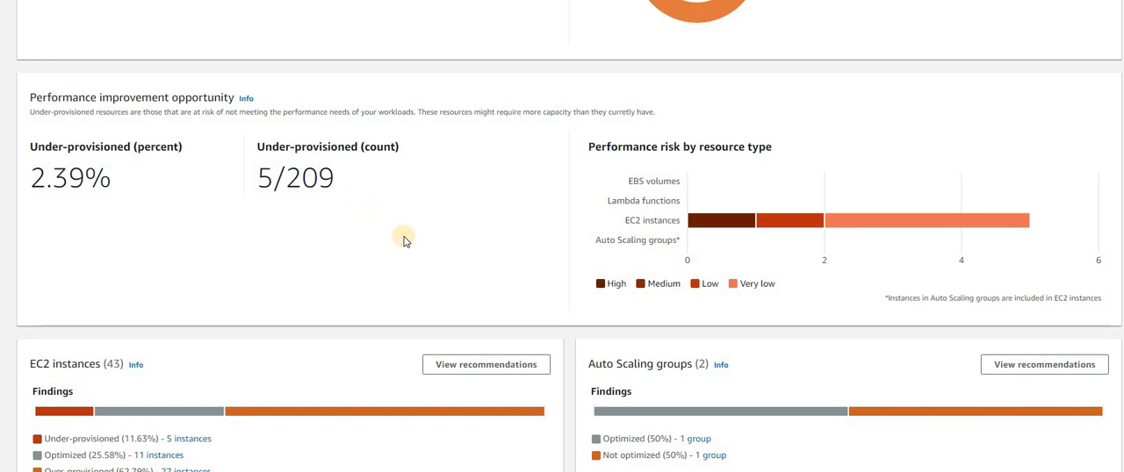
pyautogui.scroll(-3)
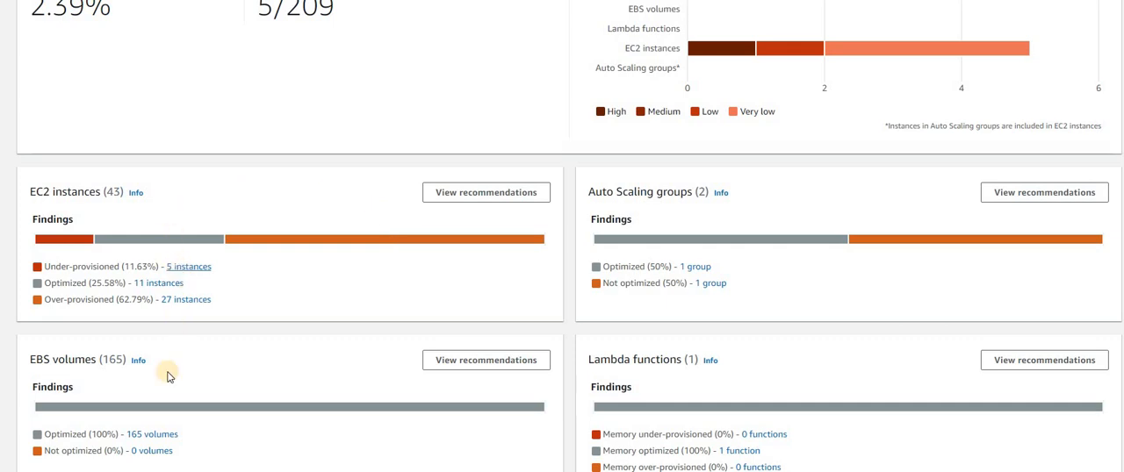
pyautogui.moveTo(776, 344)
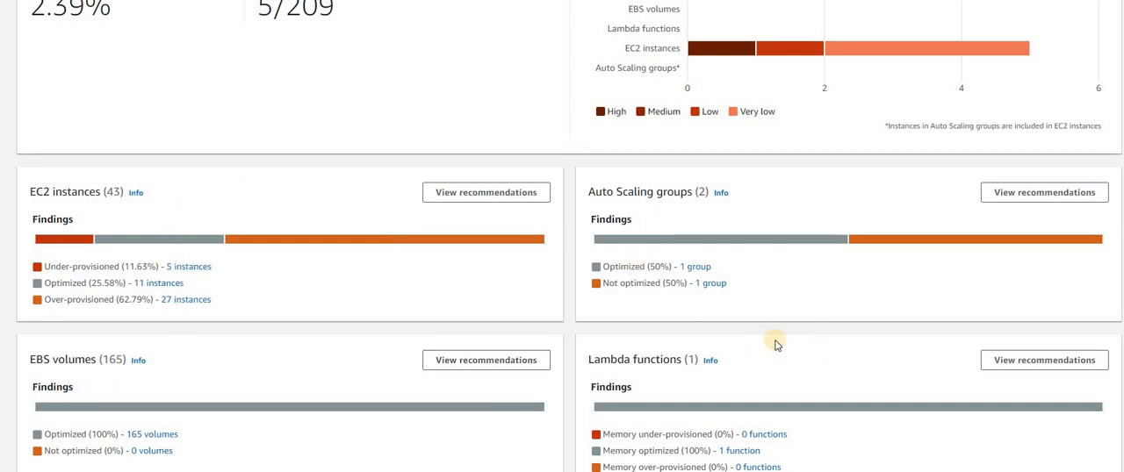
pyautogui.moveTo(758, 346)
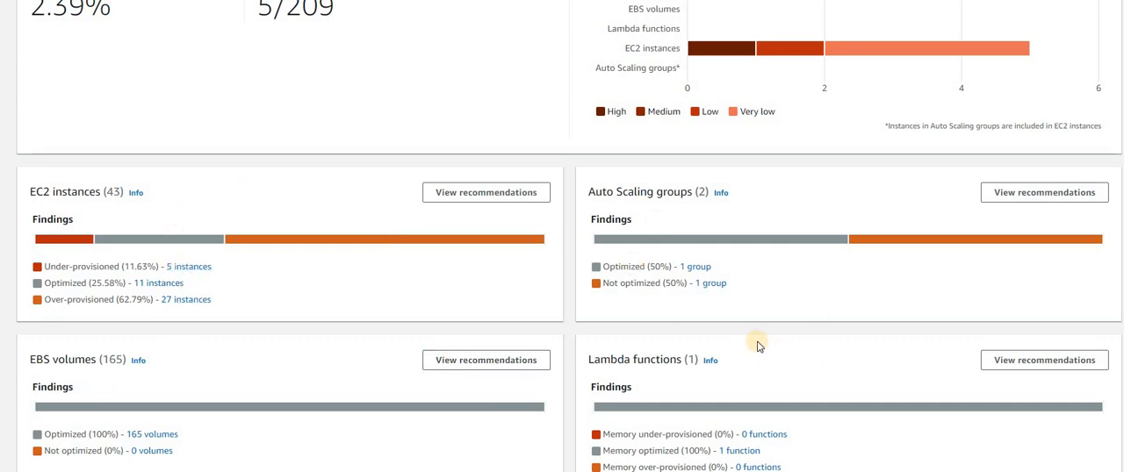
pyautogui.moveTo(524, 329)
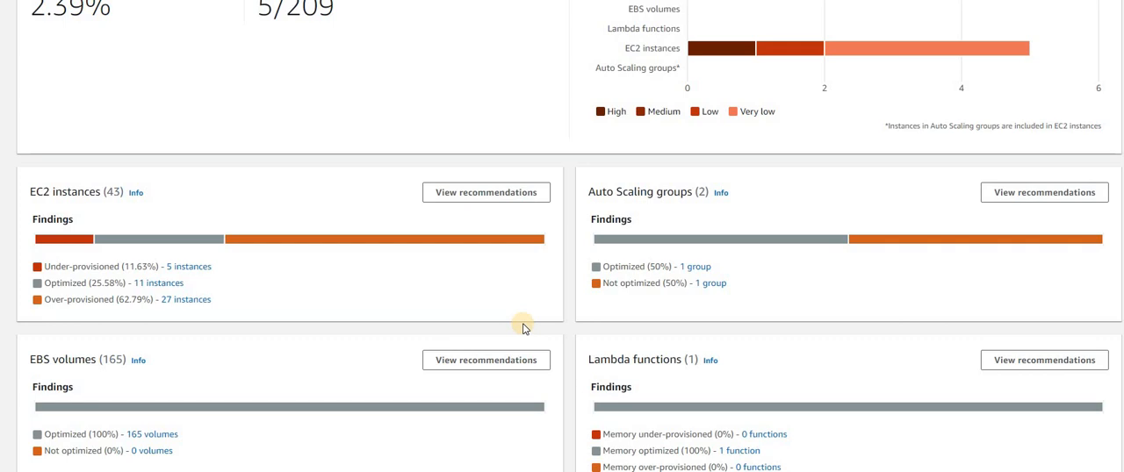
pyautogui.moveTo(523, 327)
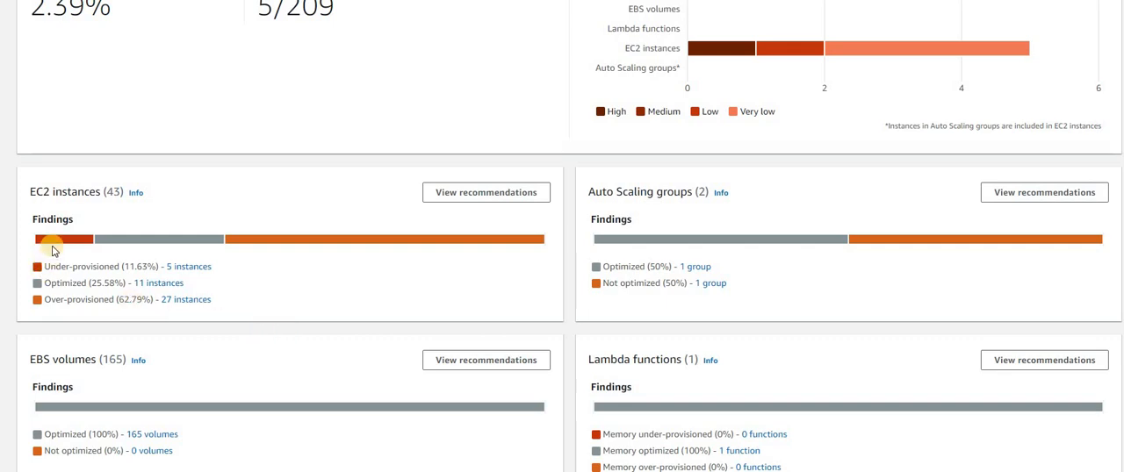
pyautogui.moveTo(202, 285)
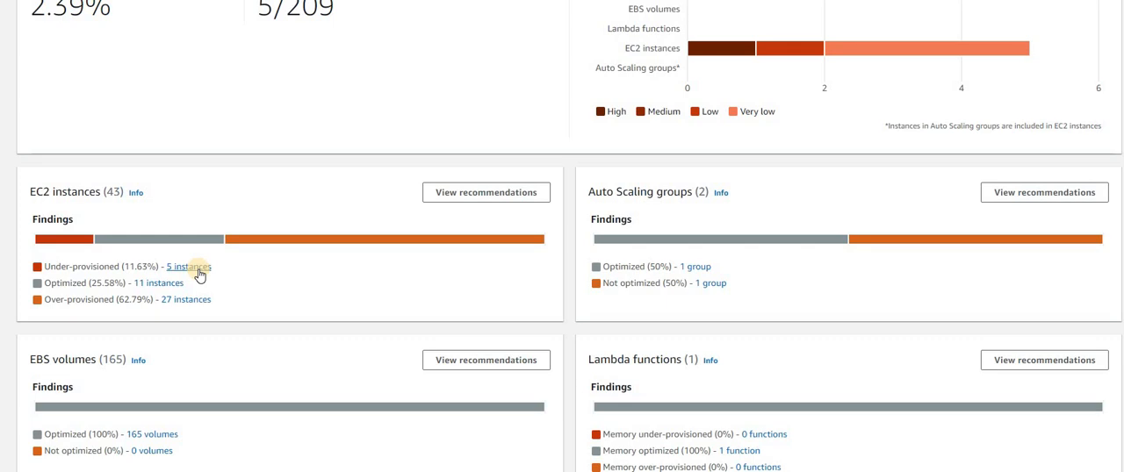
pyautogui.moveTo(184, 298)
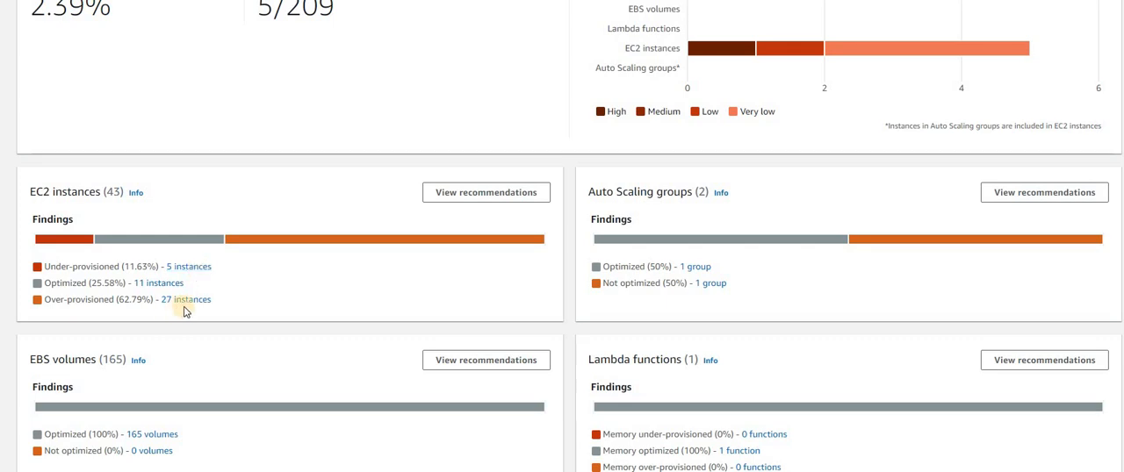
pyautogui.moveTo(227, 320)
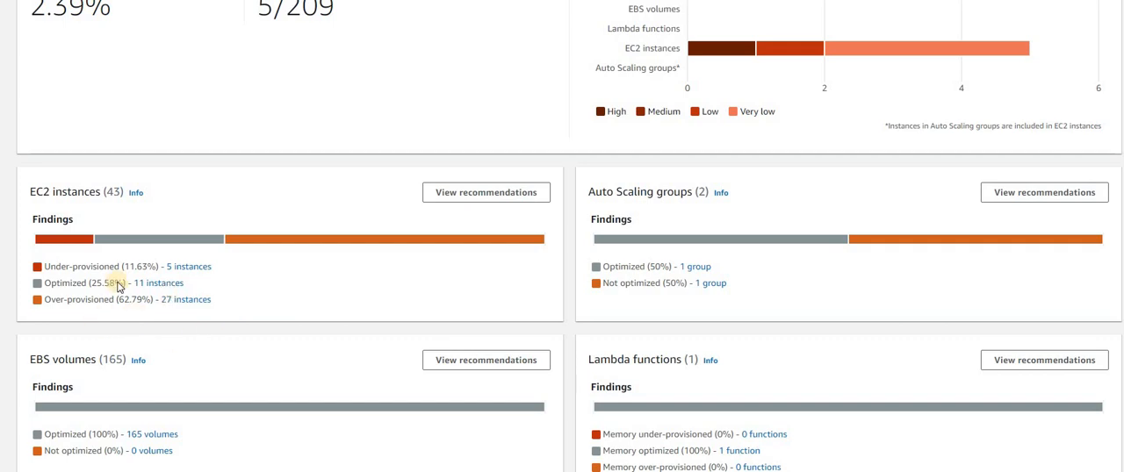
pyautogui.moveTo(184, 316)
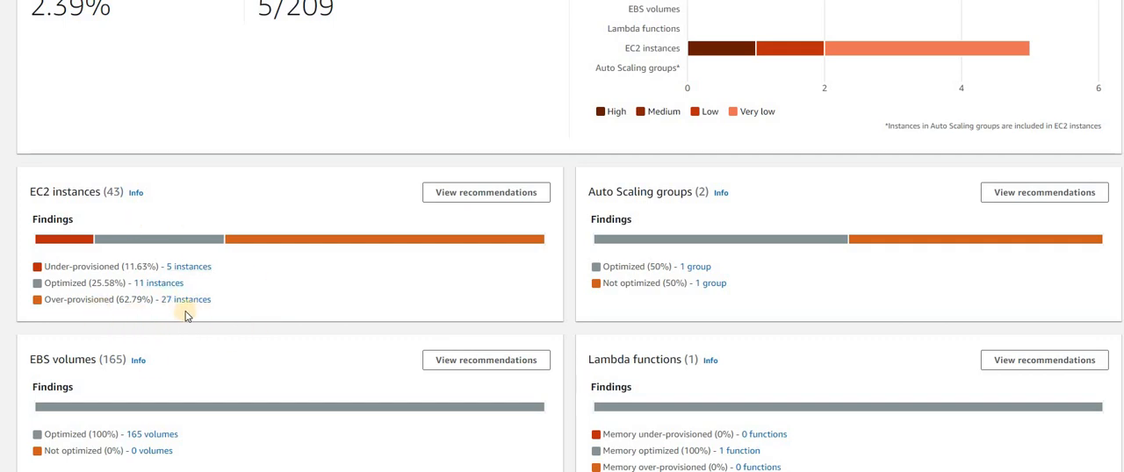
pyautogui.moveTo(72, 293)
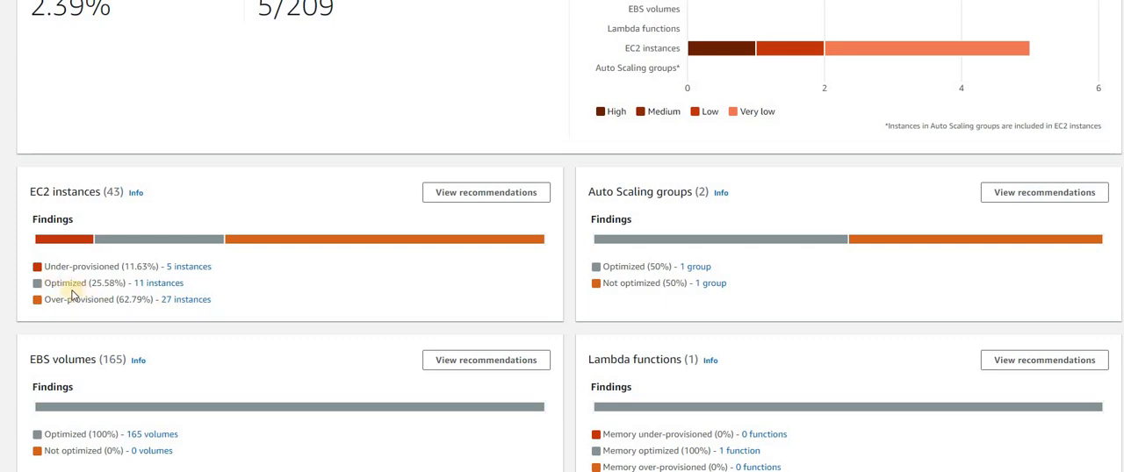
pyautogui.moveTo(158, 282)
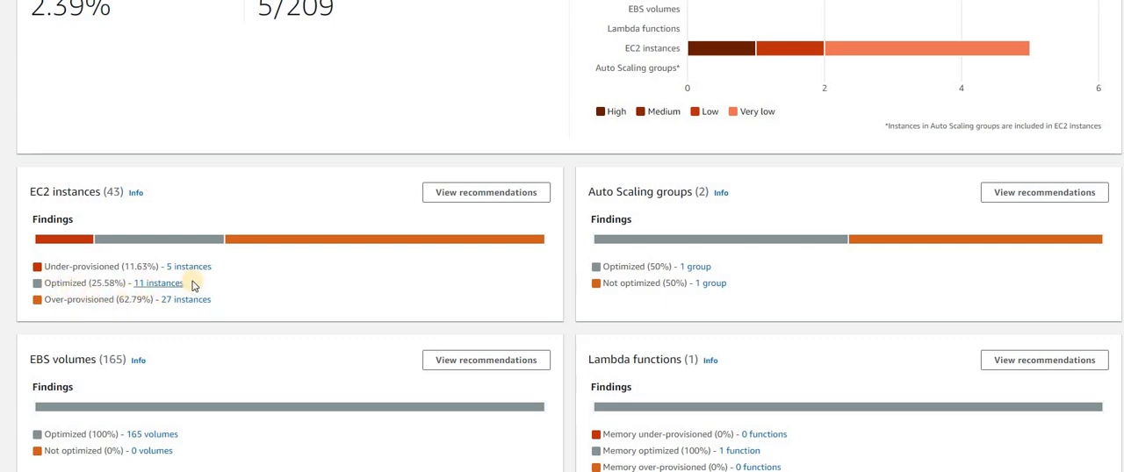
pyautogui.moveTo(179, 305)
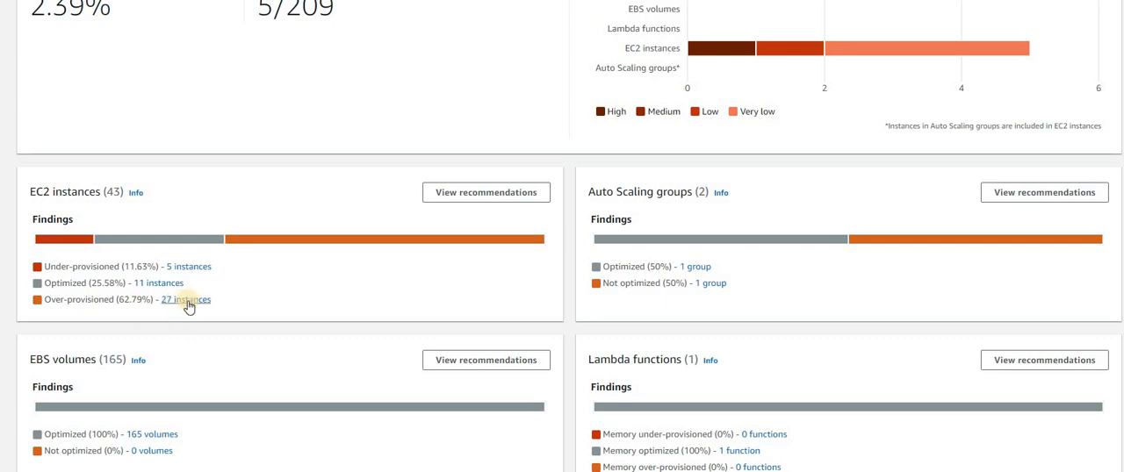
pyautogui.click(186, 298)
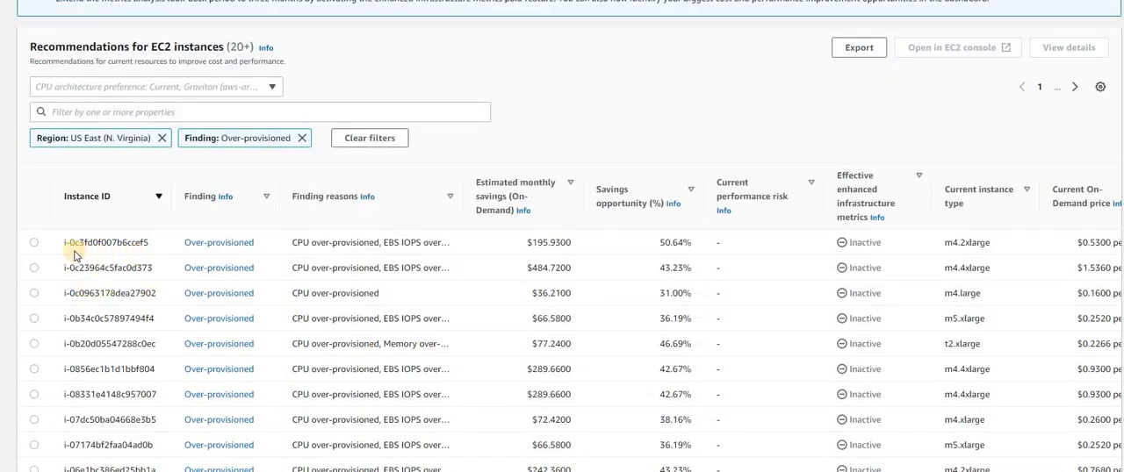
pyautogui.moveTo(530, 261)
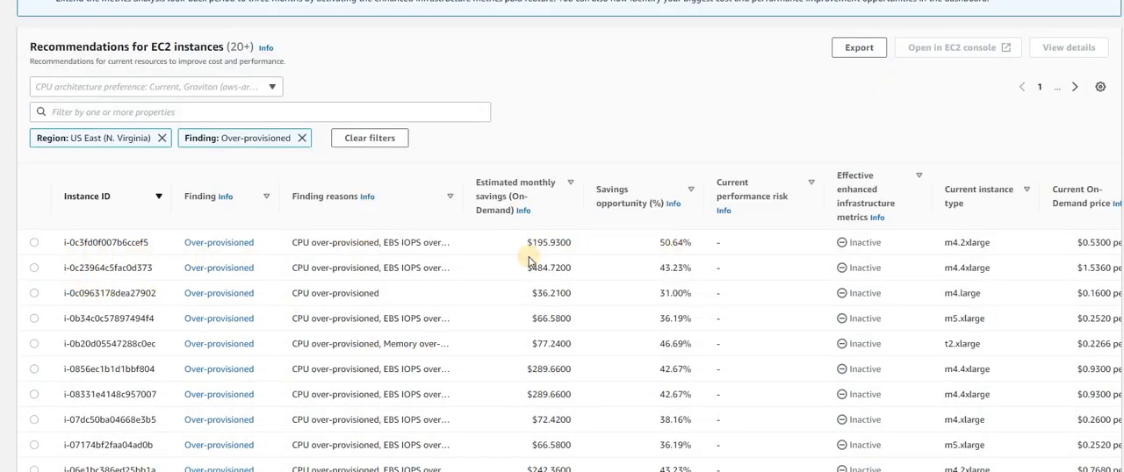
pyautogui.moveTo(539, 260)
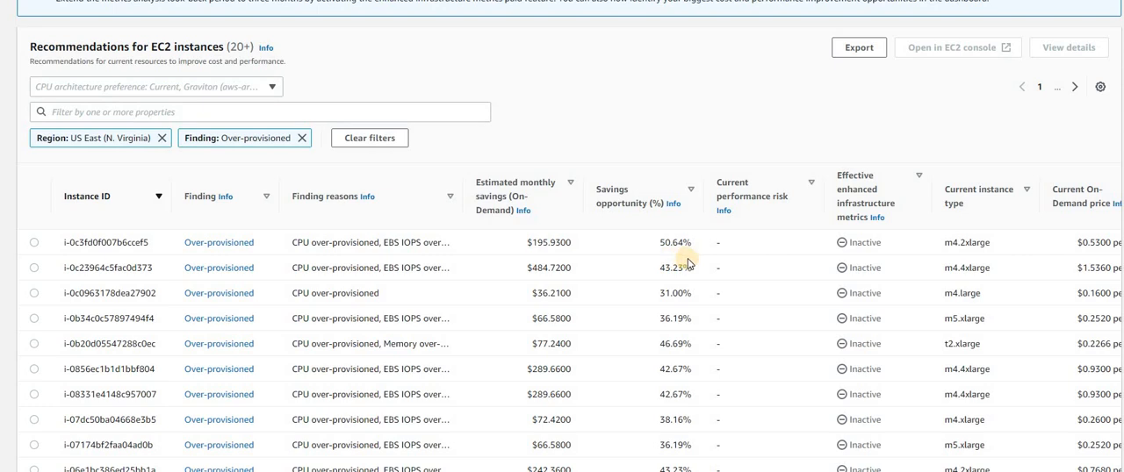
pyautogui.moveTo(699, 288)
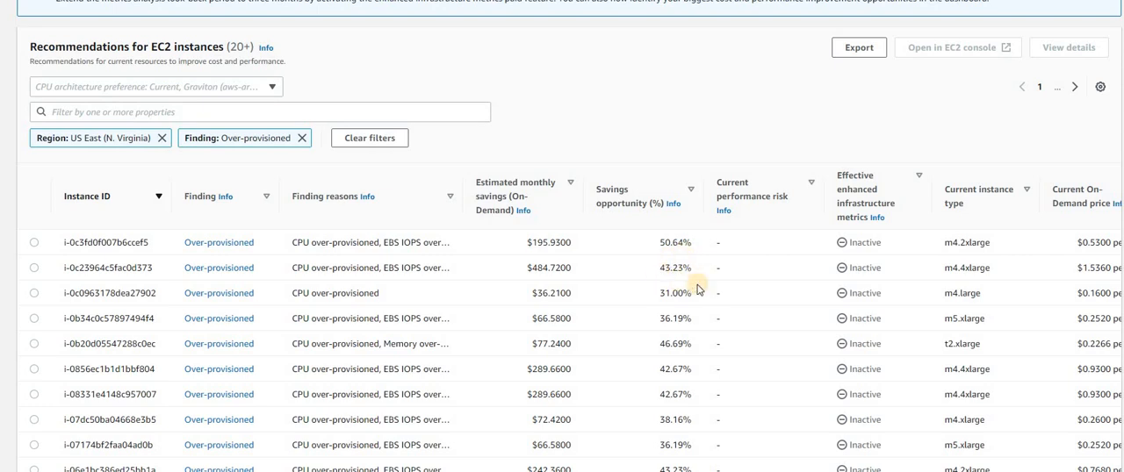
pyautogui.moveTo(990, 264)
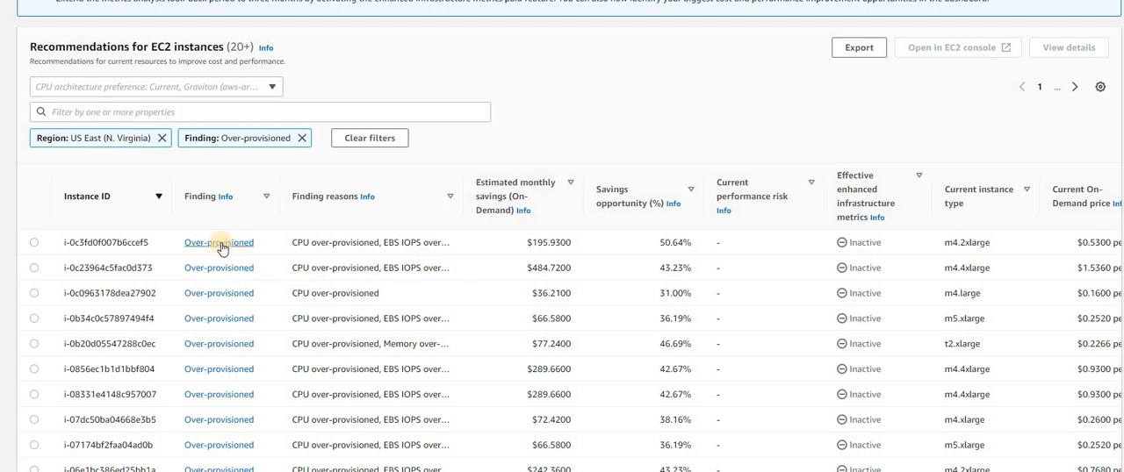
# - View instance i-0c3fd0f007b6ccef5, reviewing r6g.xlarge, r5.xlarge and t4g.2xlarge options and utilization graphs
pyautogui.click(218, 242)
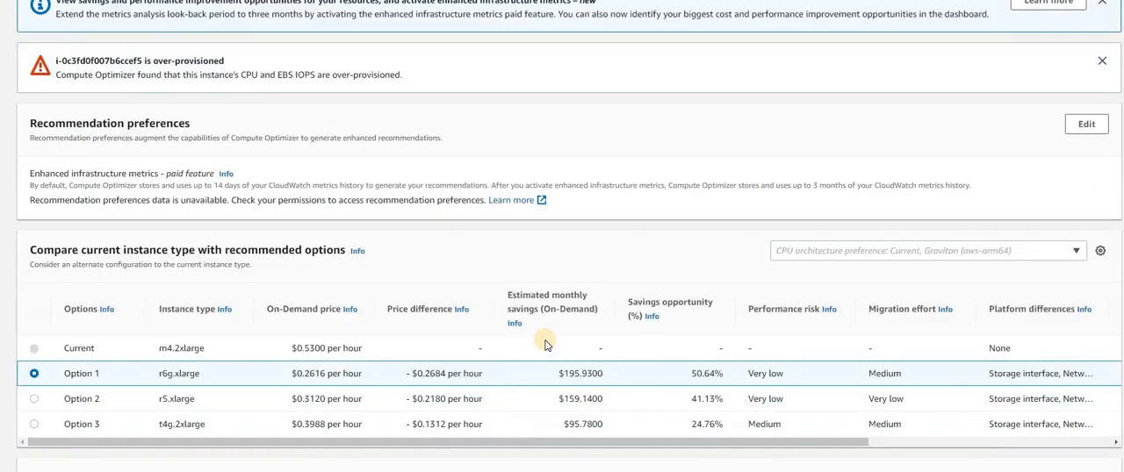
pyautogui.scroll(-3)
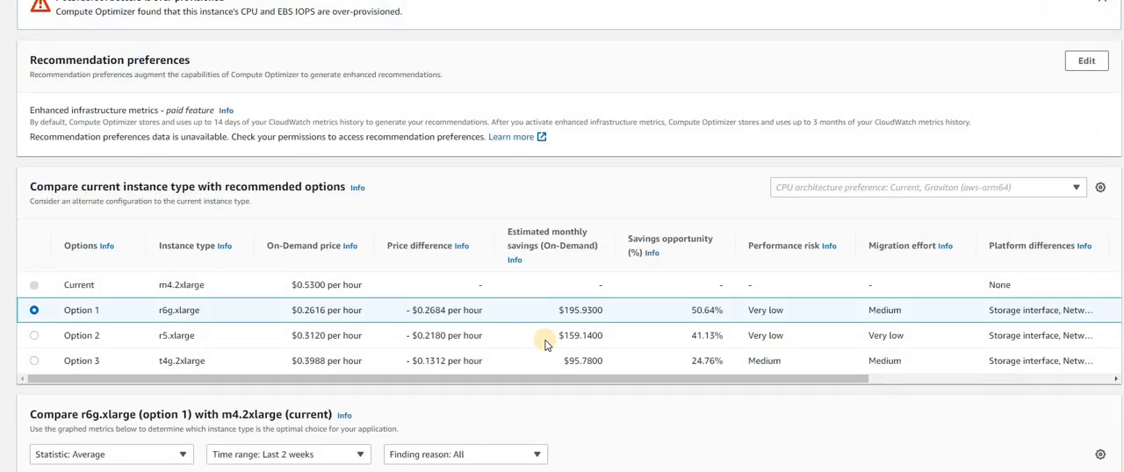
pyautogui.scroll(-3)
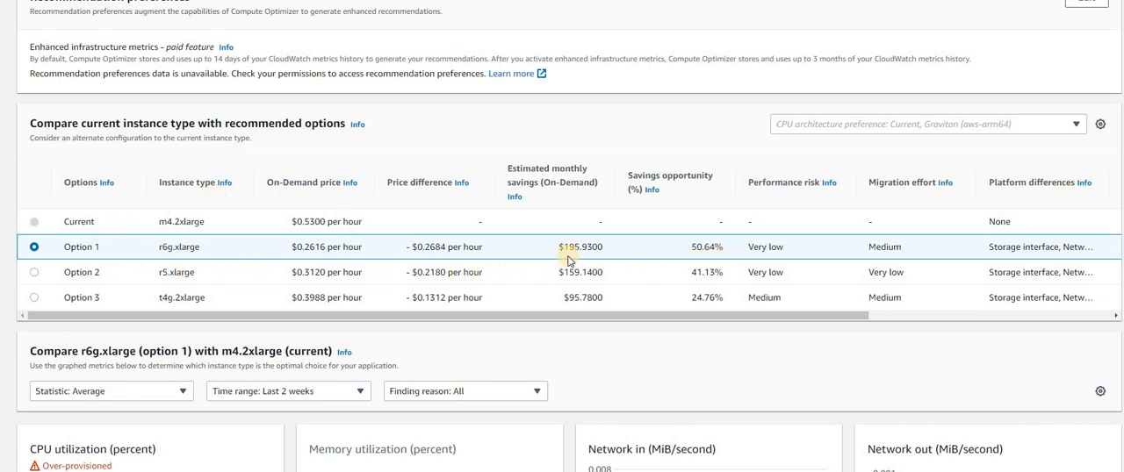
pyautogui.moveTo(608, 267)
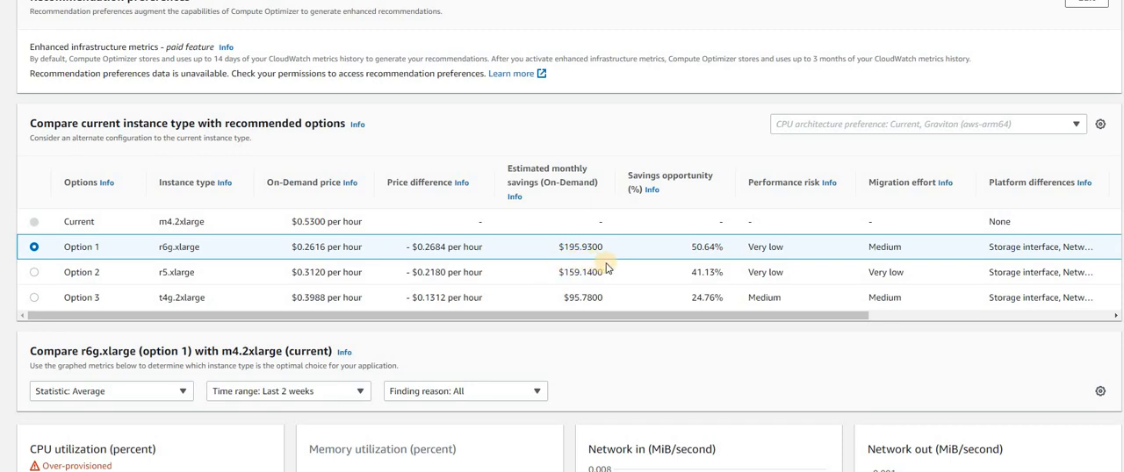
pyautogui.moveTo(167, 298)
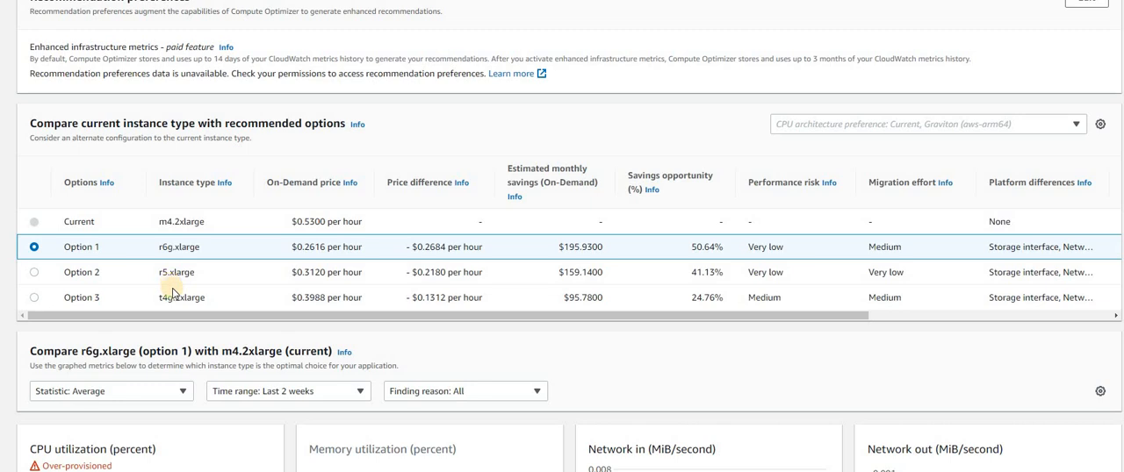
pyautogui.moveTo(583, 282)
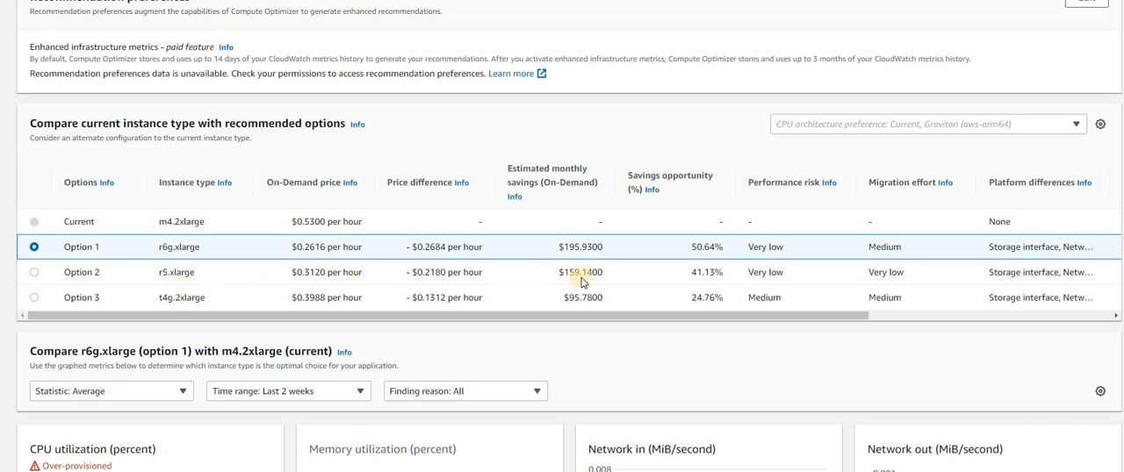
pyautogui.moveTo(711, 290)
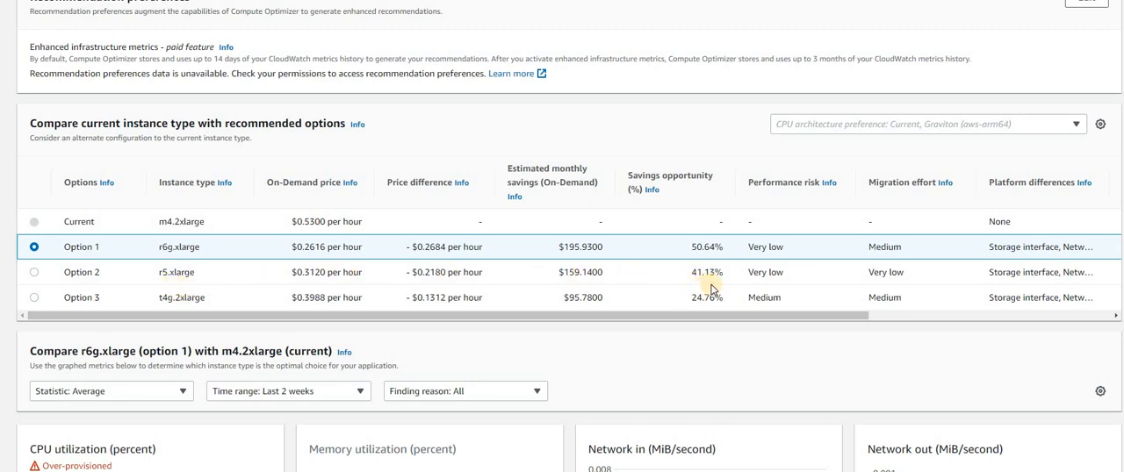
pyautogui.moveTo(601, 288)
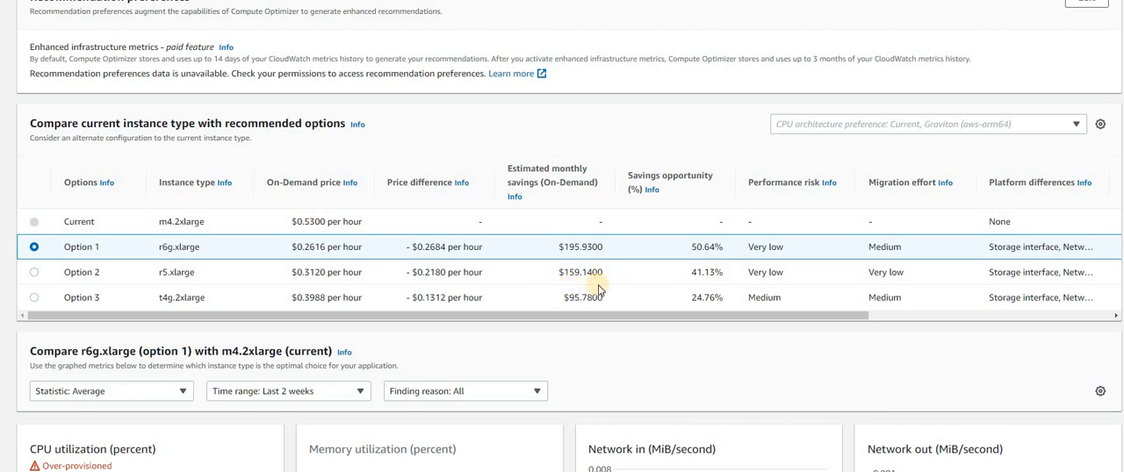
pyautogui.moveTo(219, 267)
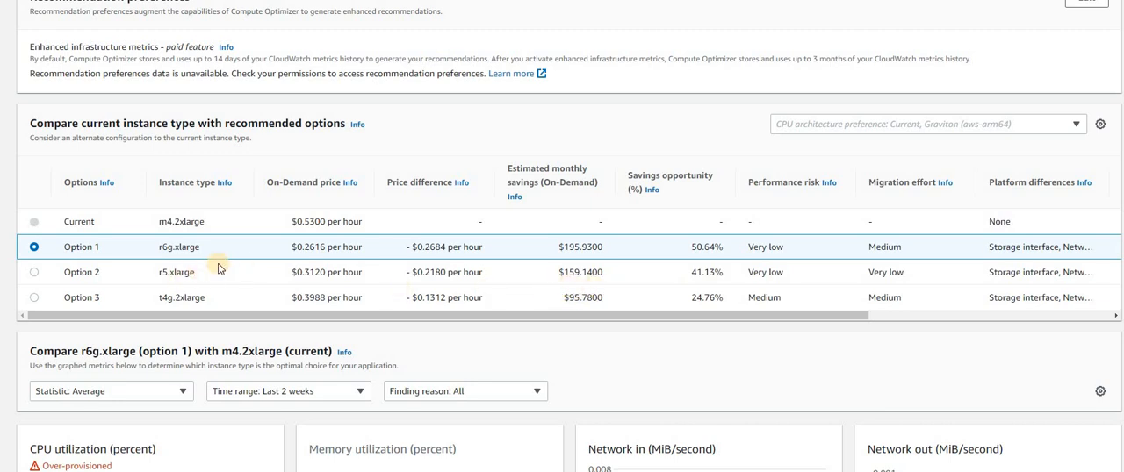
pyautogui.scroll(-3)
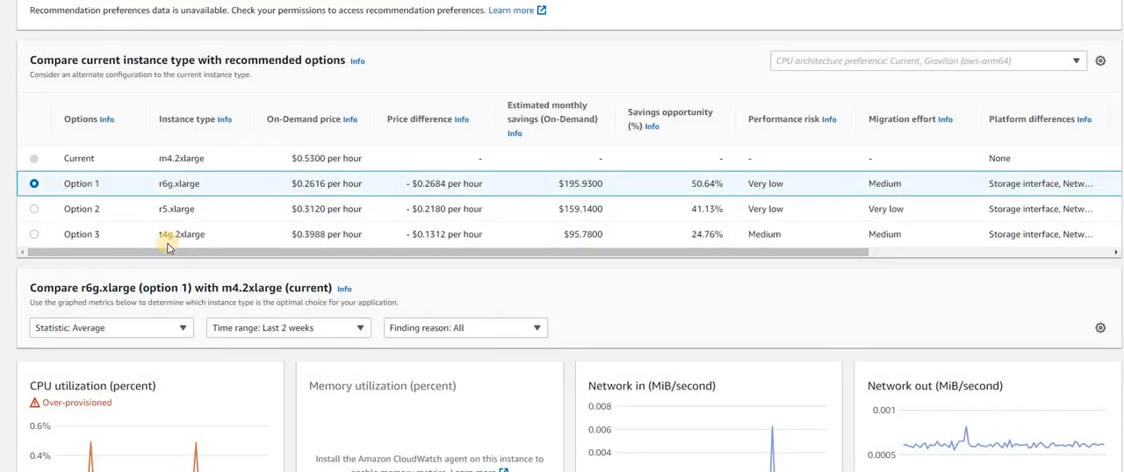
pyautogui.moveTo(189, 249)
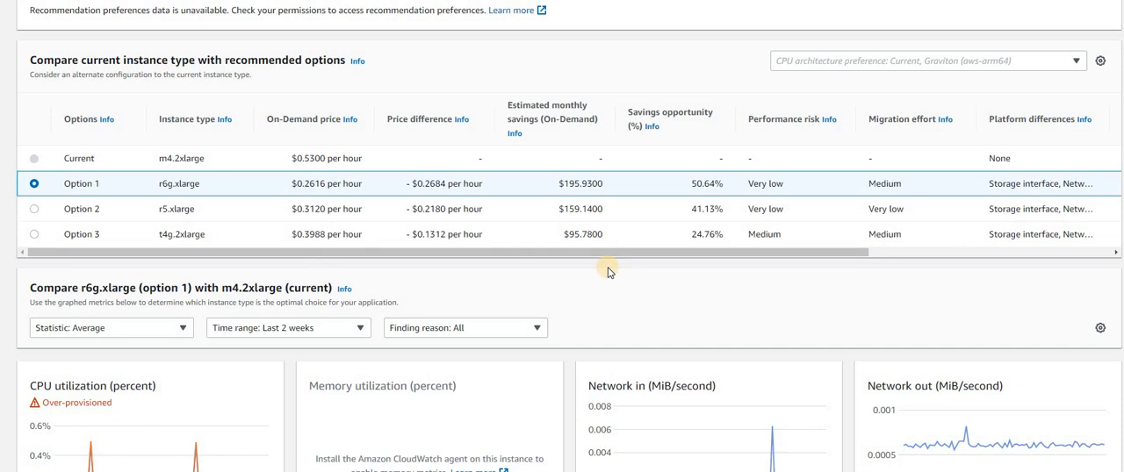
pyautogui.moveTo(594, 327)
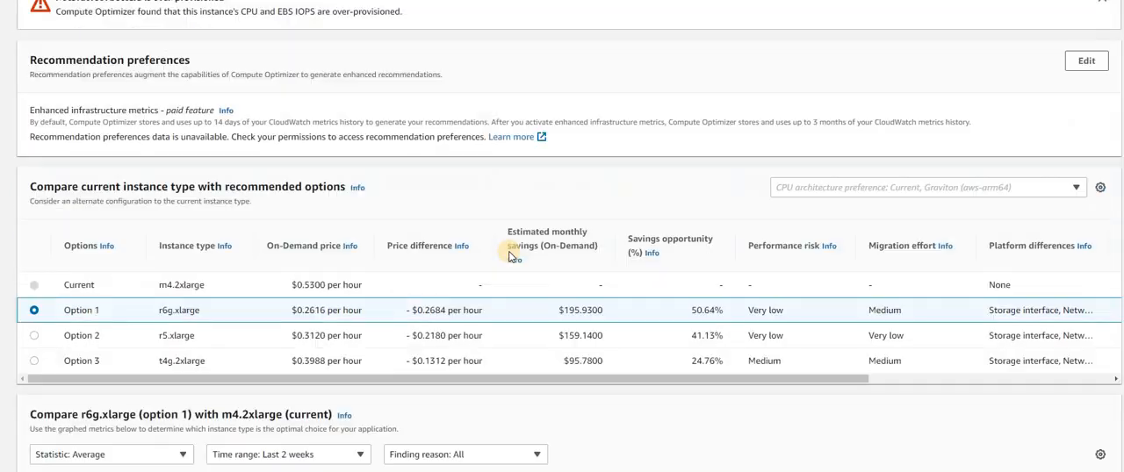
pyautogui.scroll(-3)
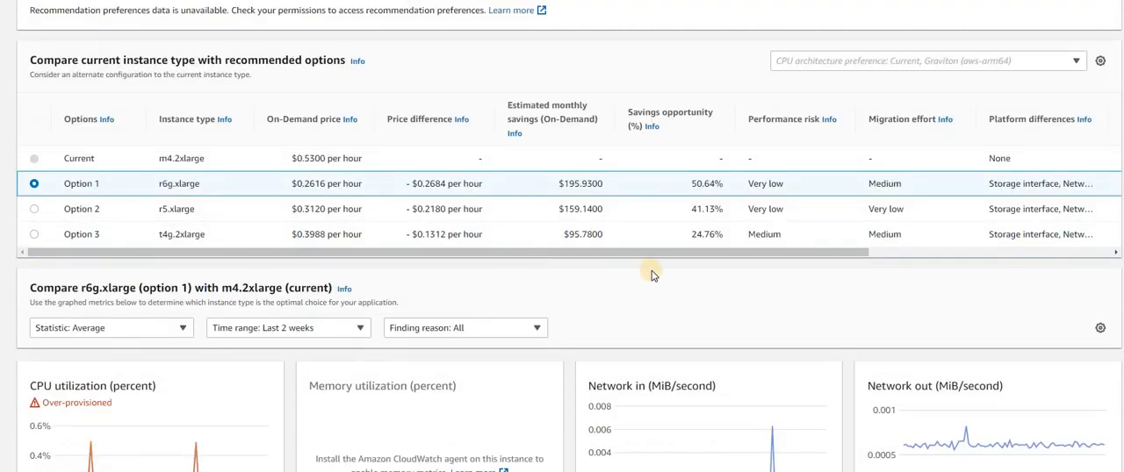
pyautogui.scroll(-3)
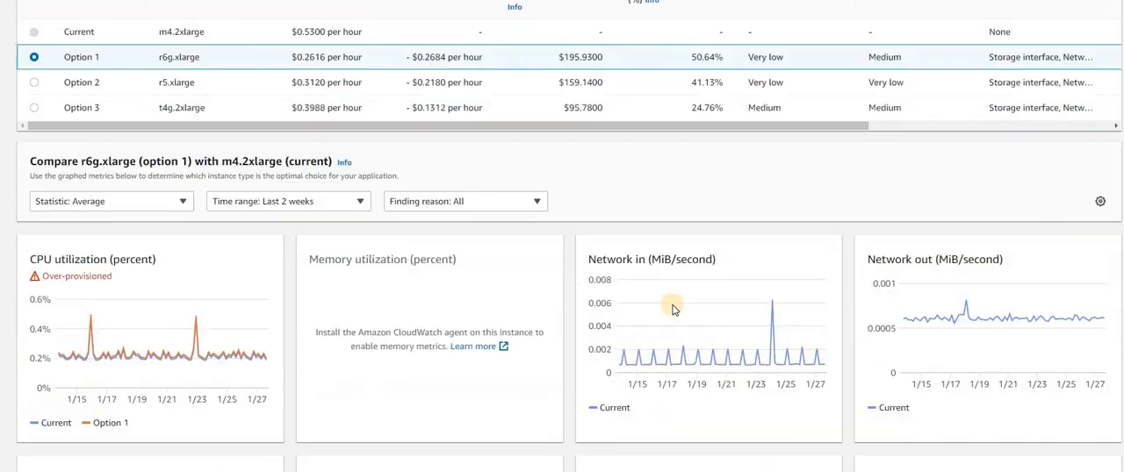
pyautogui.scroll(-3)
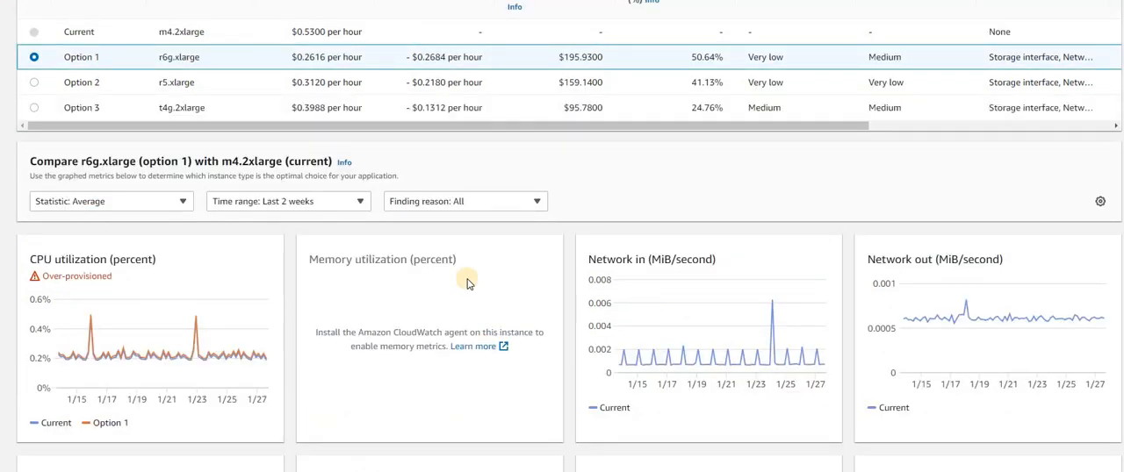
pyautogui.moveTo(404, 394)
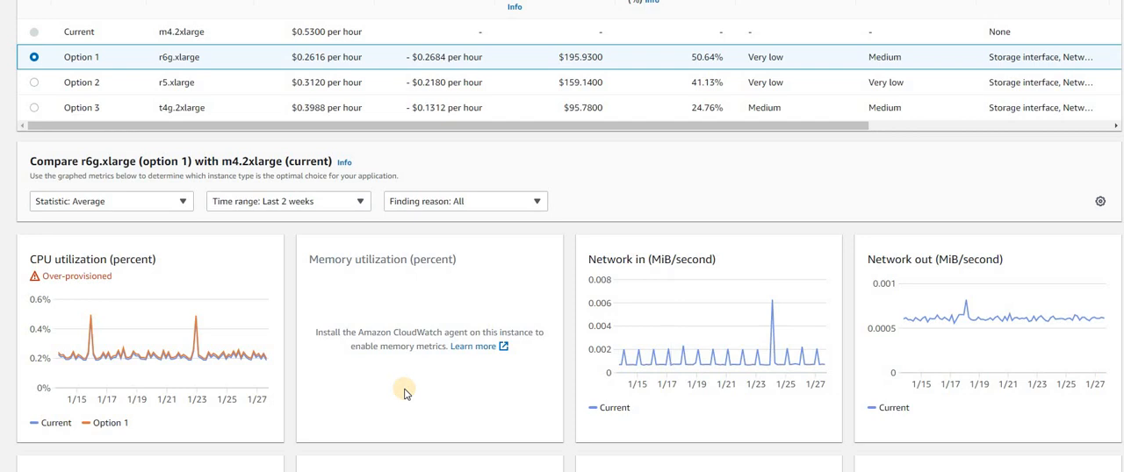
pyautogui.moveTo(394, 403)
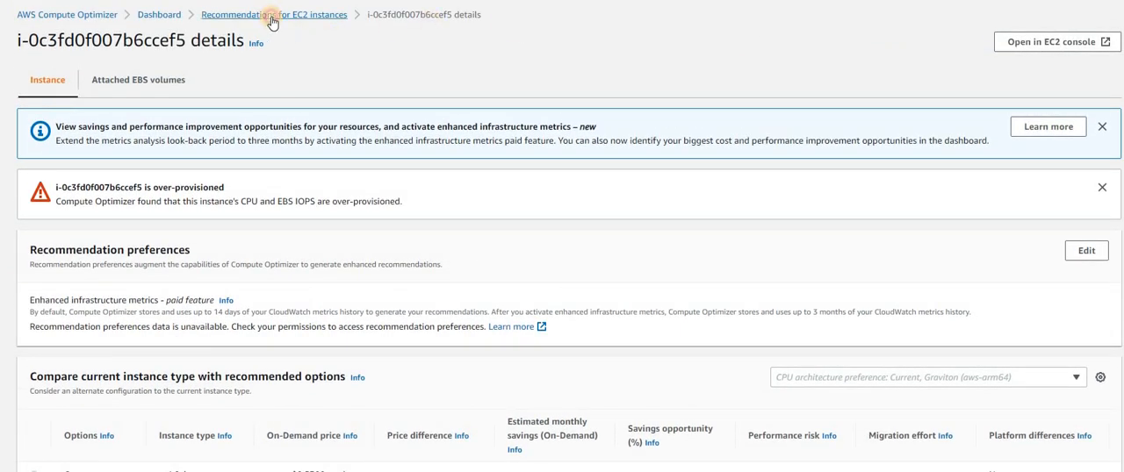
# - Return to the EC2 recommendations list and widen the finding reasons column to read full reasons
pyautogui.click(274, 14)
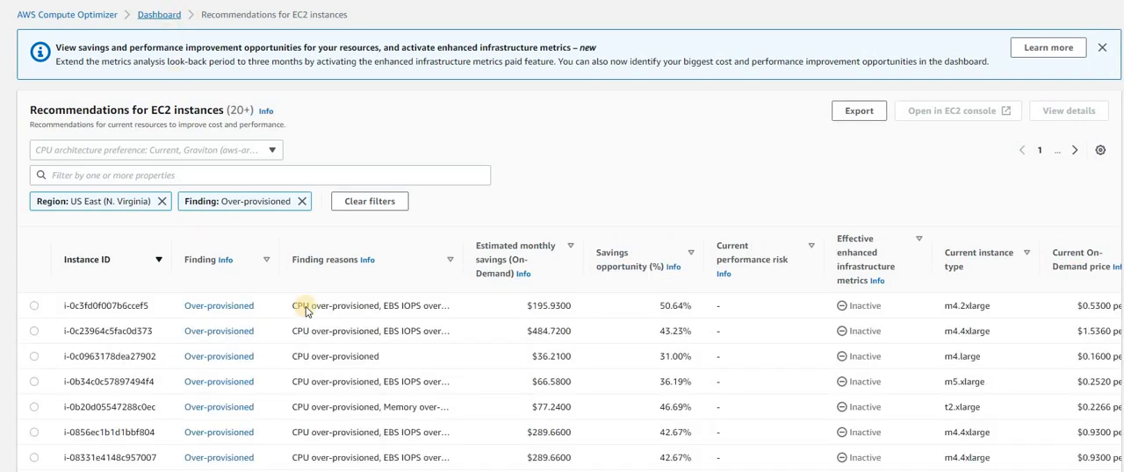
pyautogui.moveTo(418, 365)
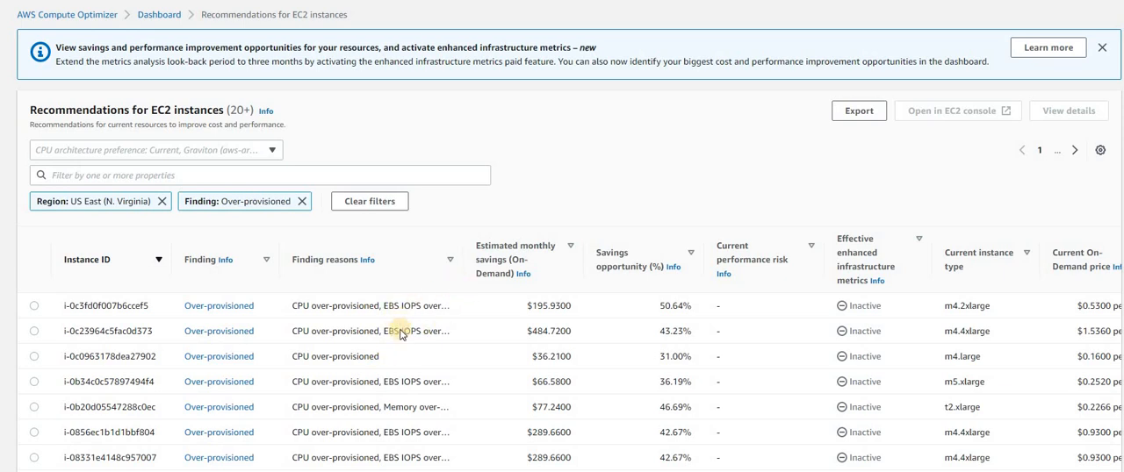
pyautogui.moveTo(464, 274)
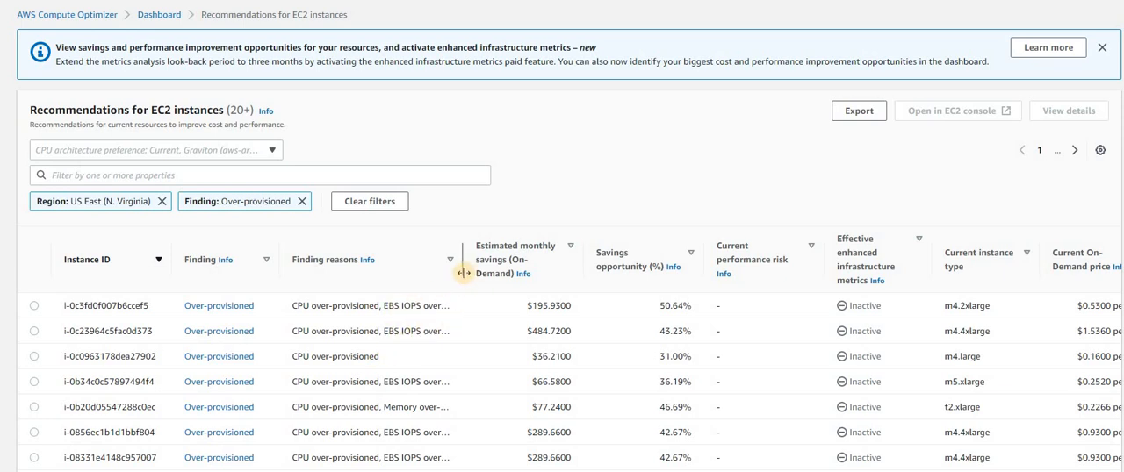
pyautogui.moveTo(460, 259); pyautogui.dragTo(578, 281)
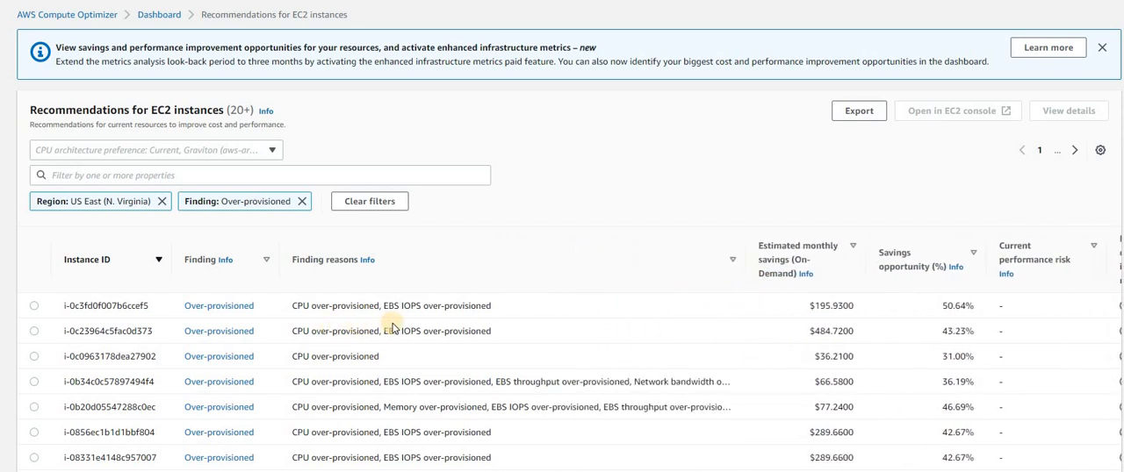
pyautogui.moveTo(412, 400)
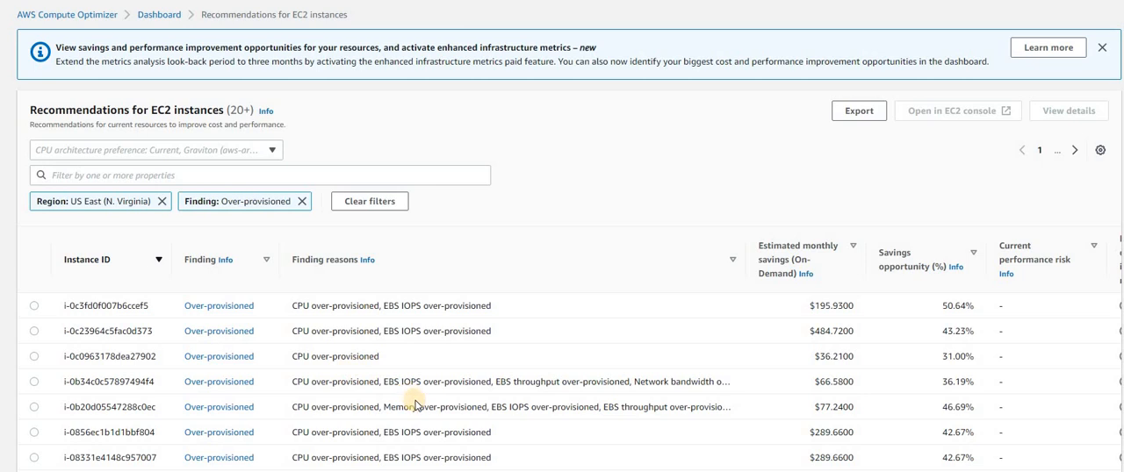
pyautogui.scroll(-3)
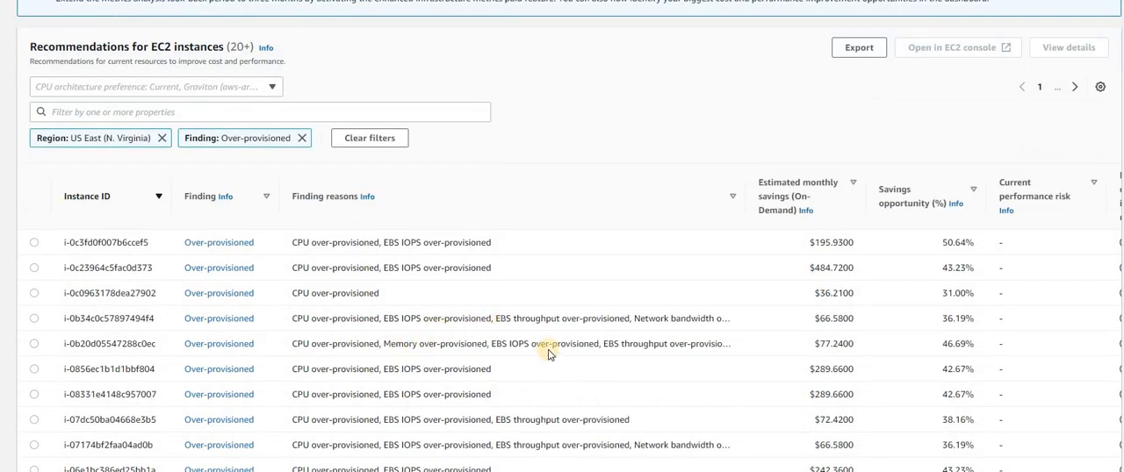
pyautogui.scroll(-3)
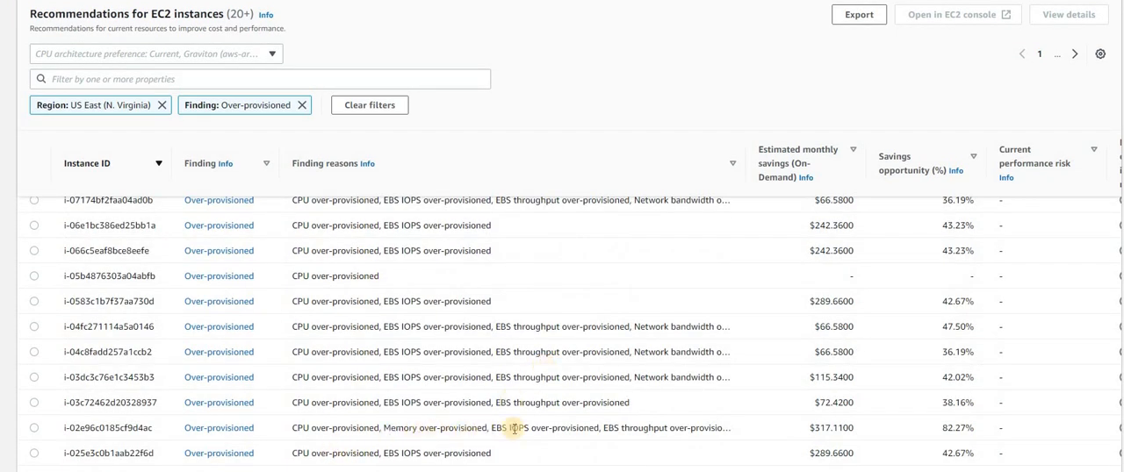
pyautogui.moveTo(562, 428)
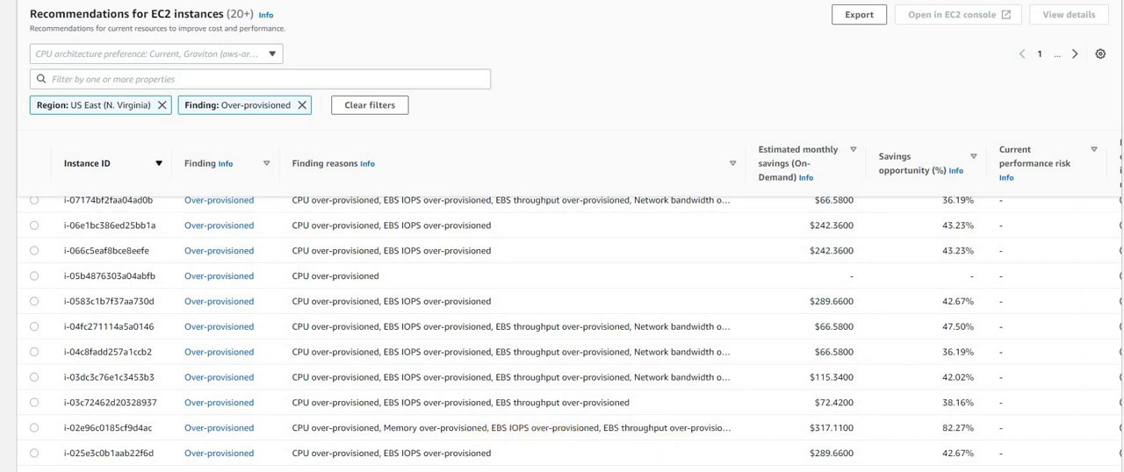
pyautogui.moveTo(613, 388)
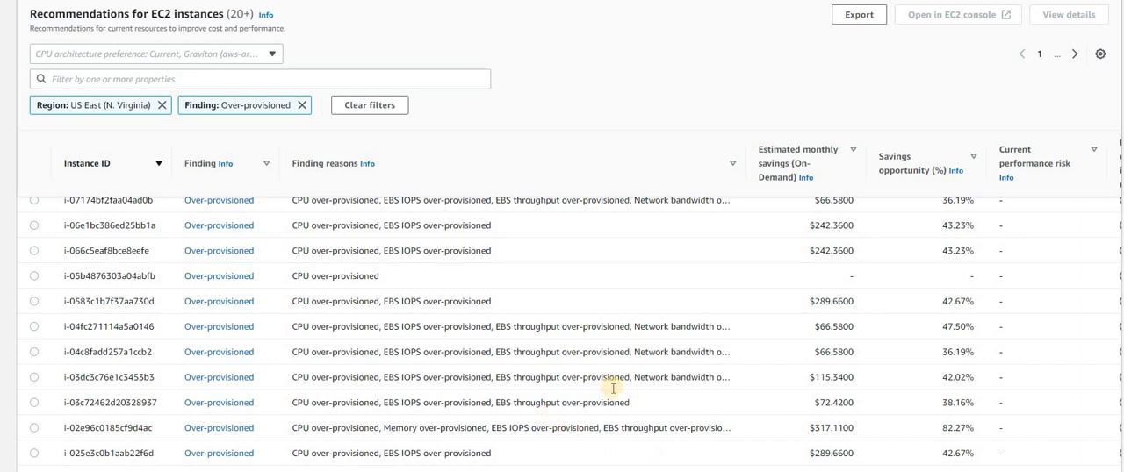
pyautogui.moveTo(529, 404)
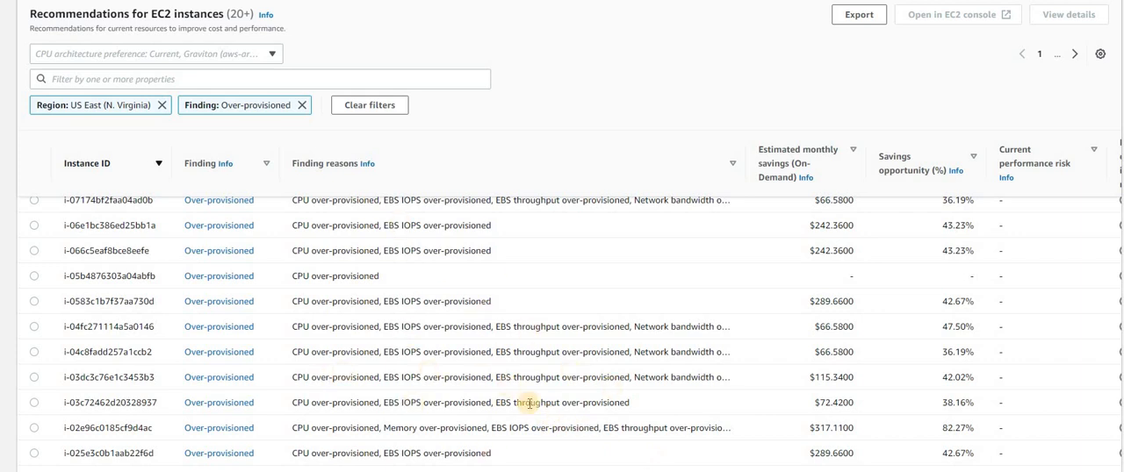
pyautogui.moveTo(555, 394)
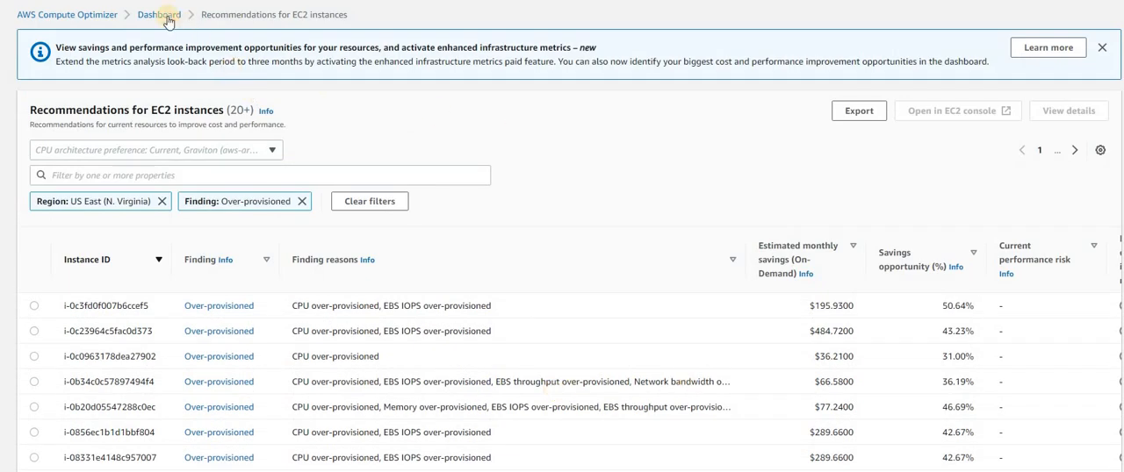
# - Return to the dashboard and view the EC2, EBS, Auto Scaling and Lambda findings cards
pyautogui.click(158, 14)
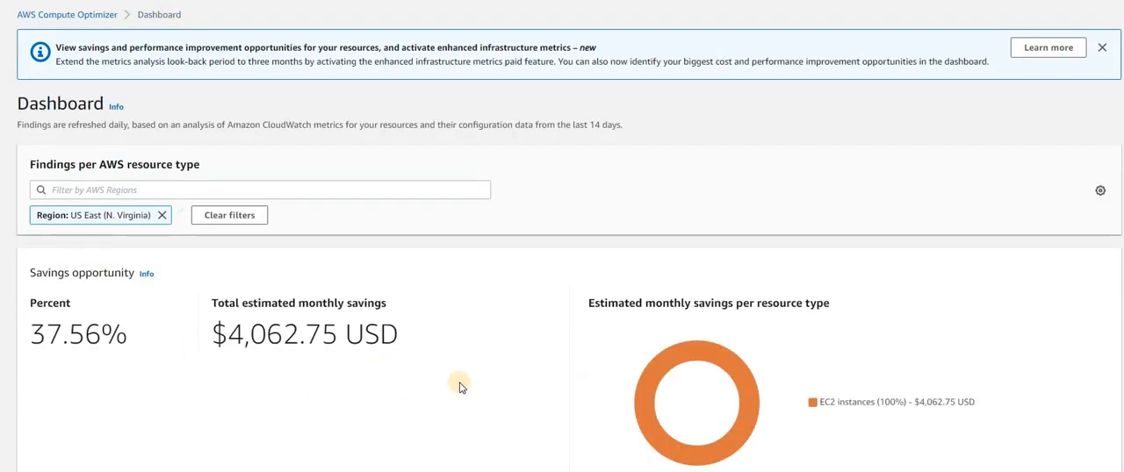
pyautogui.scroll(-3)
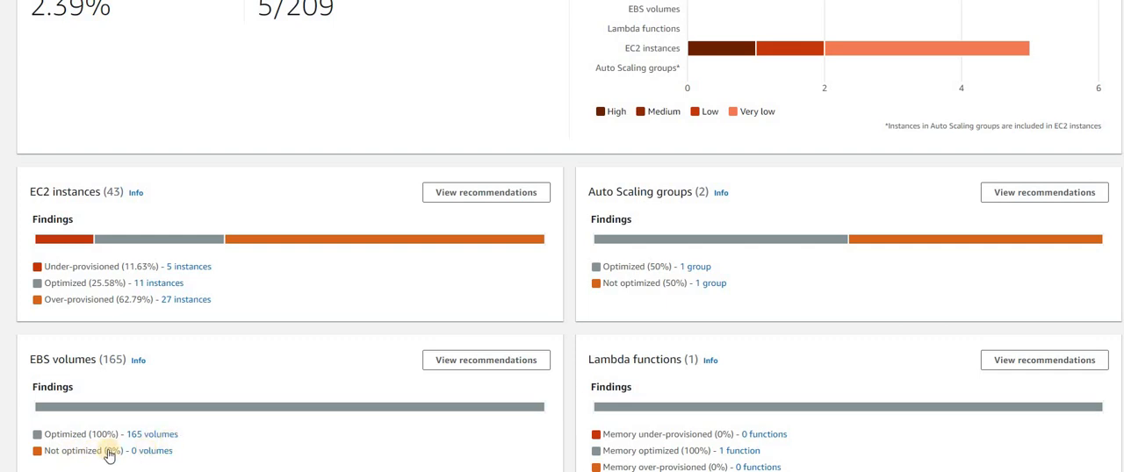
pyautogui.moveTo(246, 395)
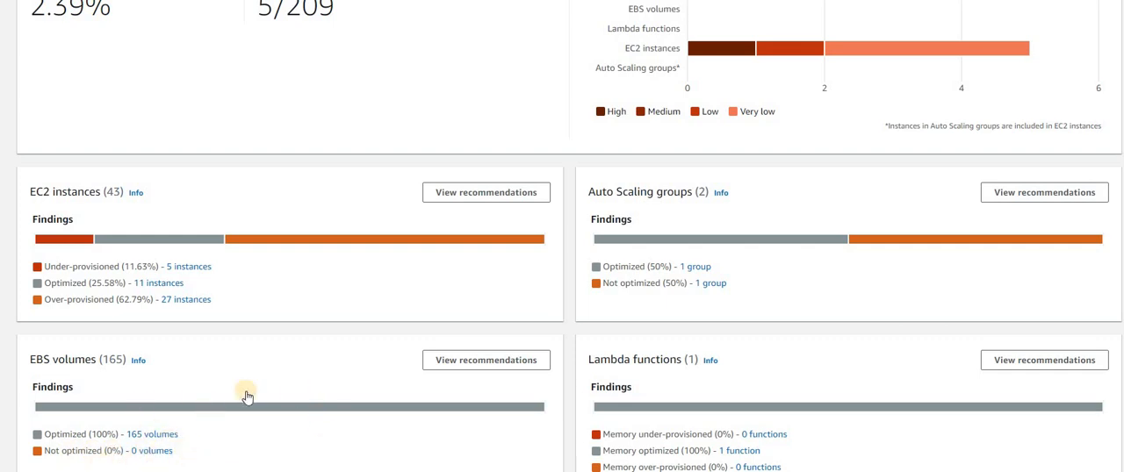
pyautogui.moveTo(332, 342)
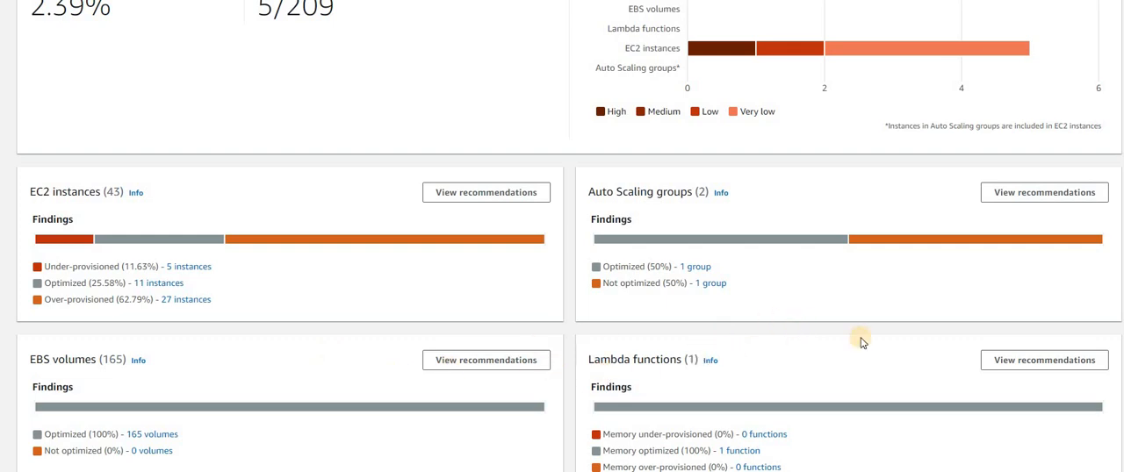
pyautogui.moveTo(758, 329)
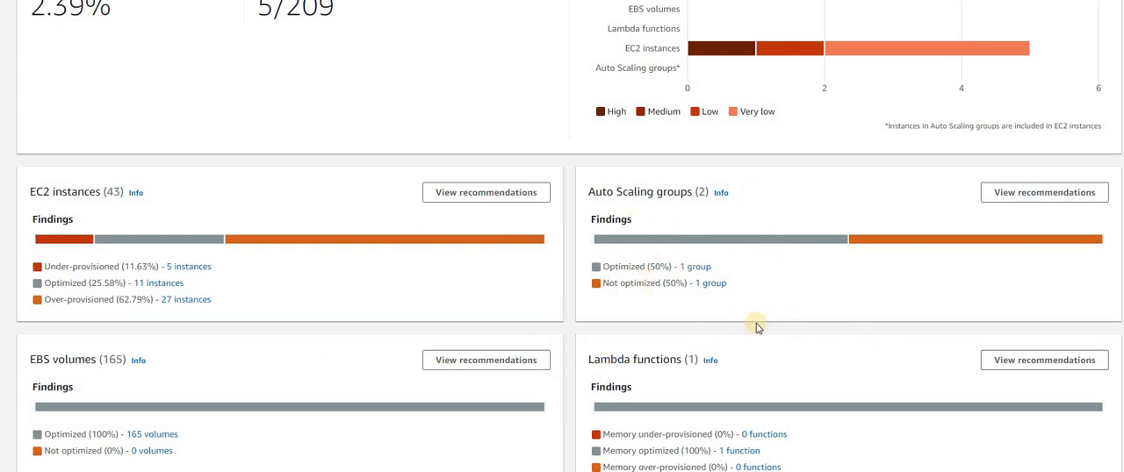
pyautogui.moveTo(800, 434)
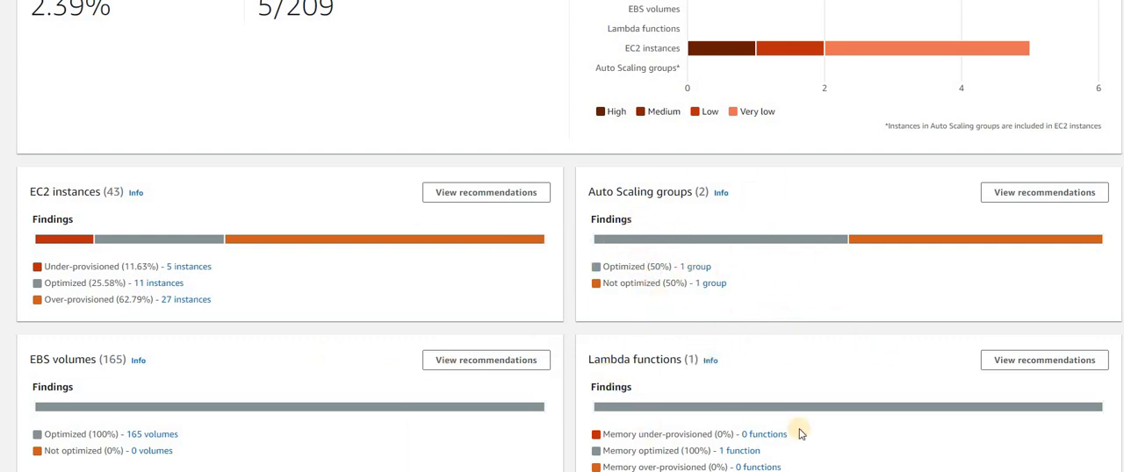
pyautogui.moveTo(841, 378)
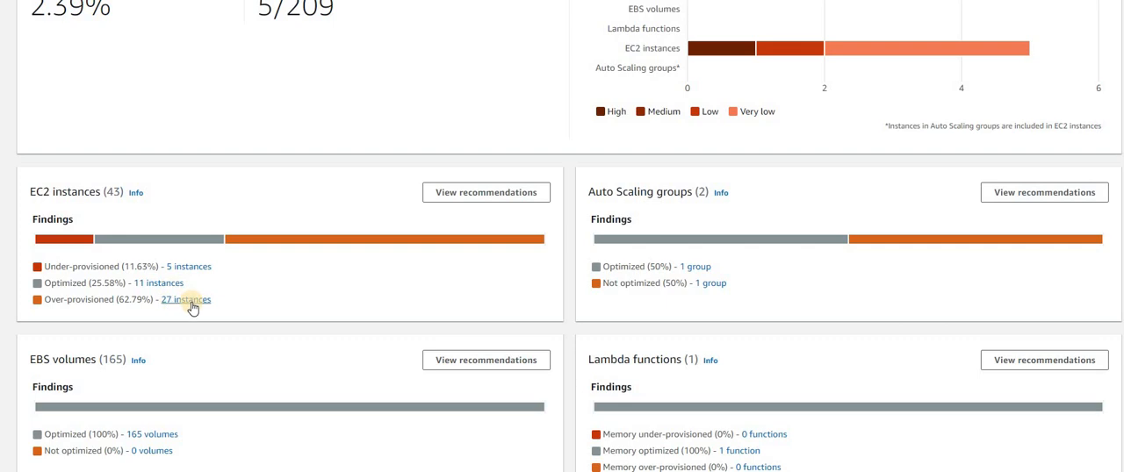
pyautogui.moveTo(194, 309)
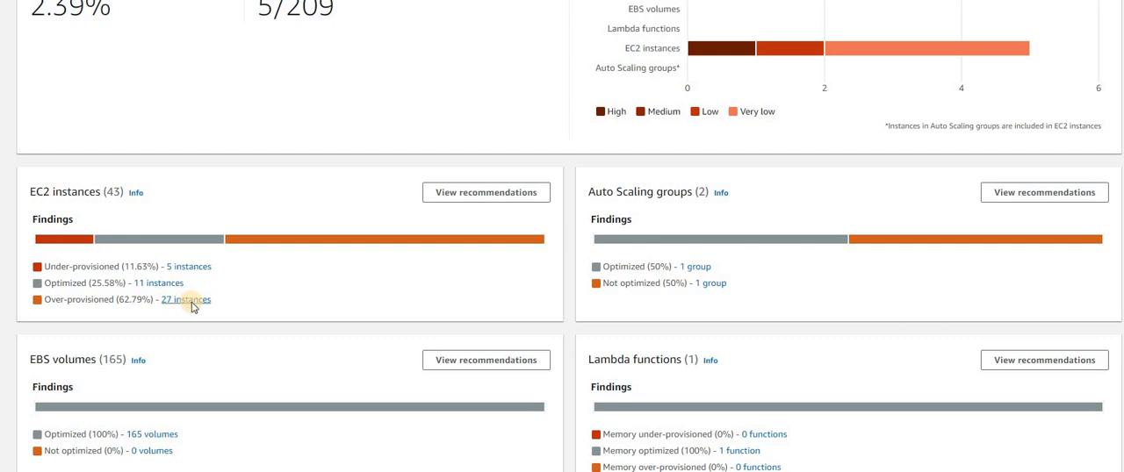
# - List the 27 over-provisioned instances and review the c4.2xlarge instance's t4g.medium, m6g.medium and t3.medium options with graphs
pyautogui.click(185, 298)
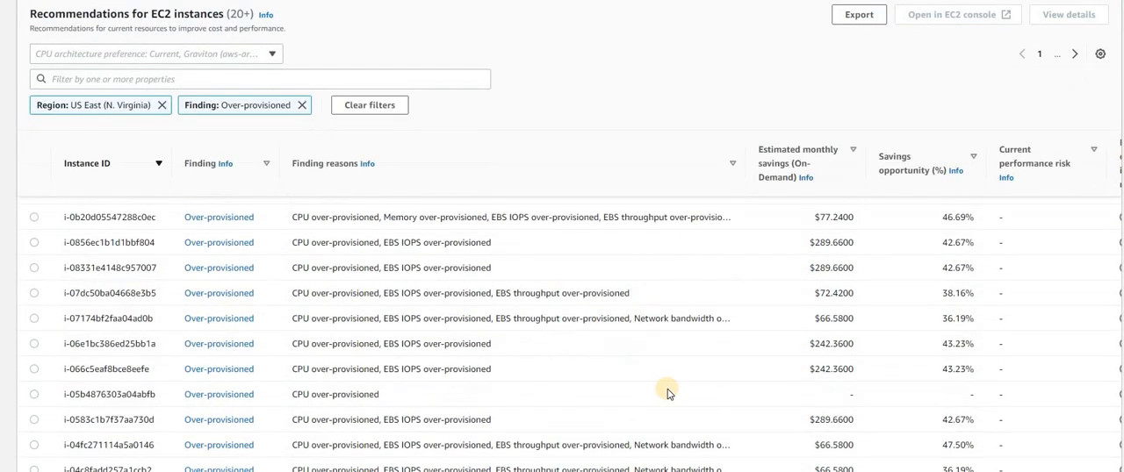
pyautogui.scroll(-3)
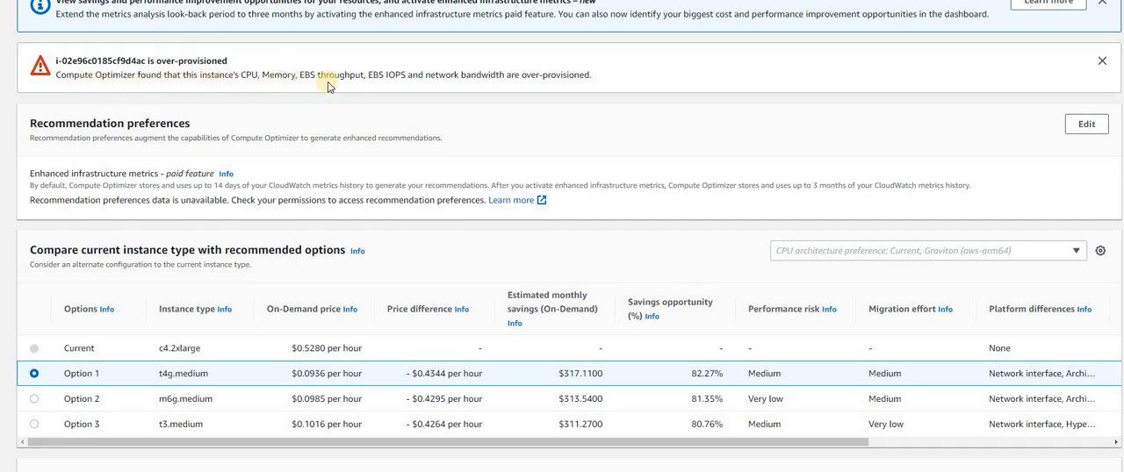
pyautogui.moveTo(550, 106)
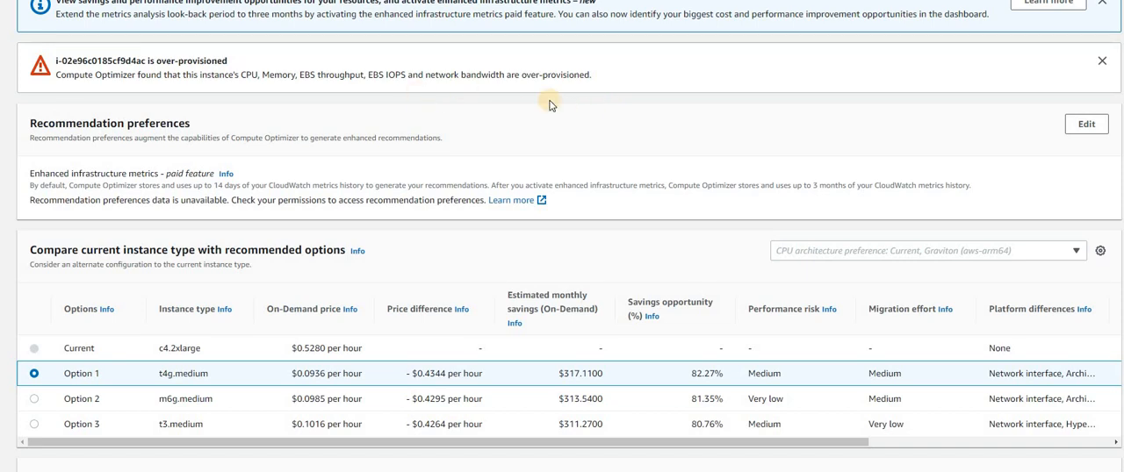
pyautogui.moveTo(666, 266)
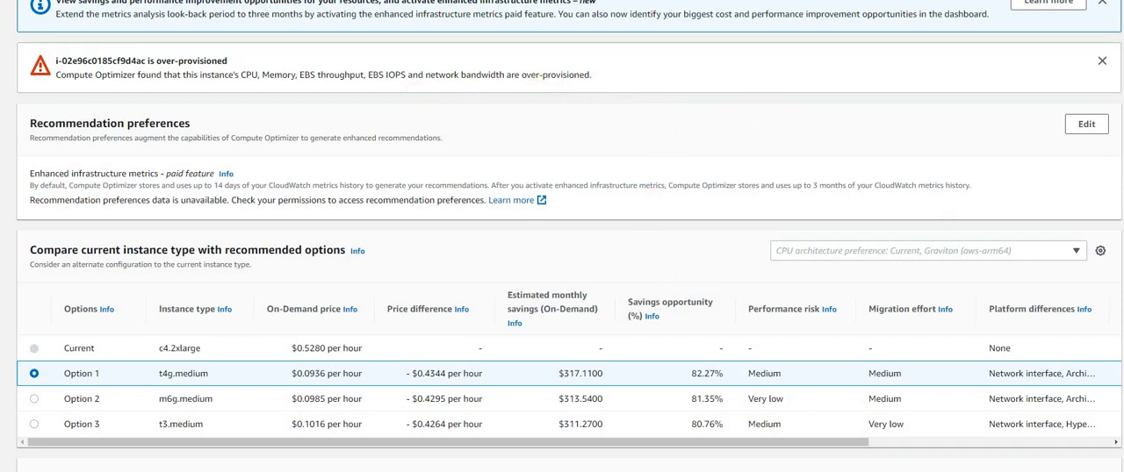
pyautogui.scroll(-3)
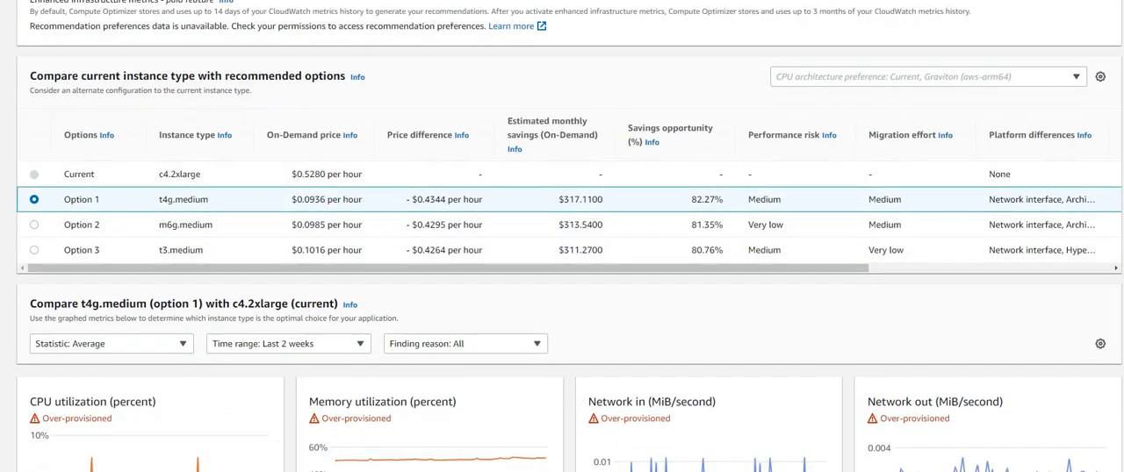
pyautogui.scroll(-3)
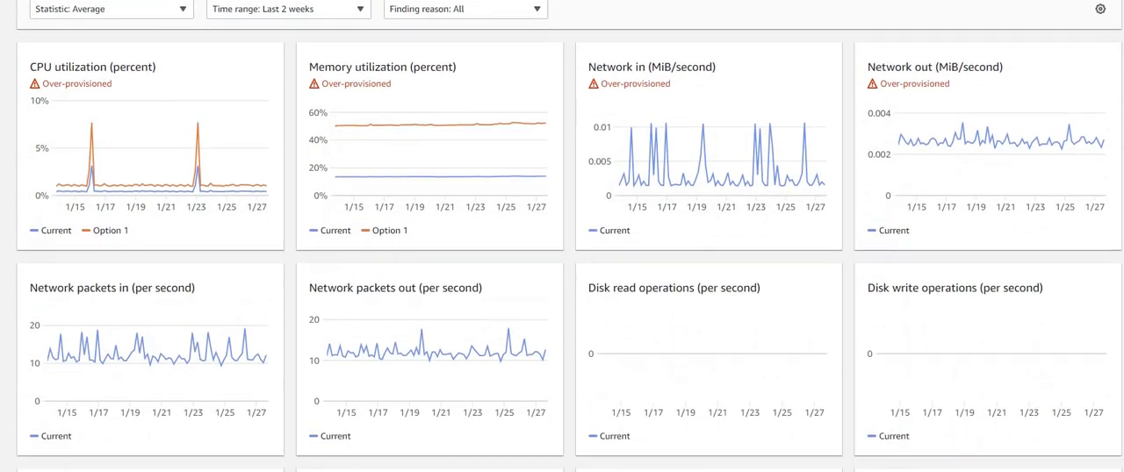
pyautogui.scroll(-3)
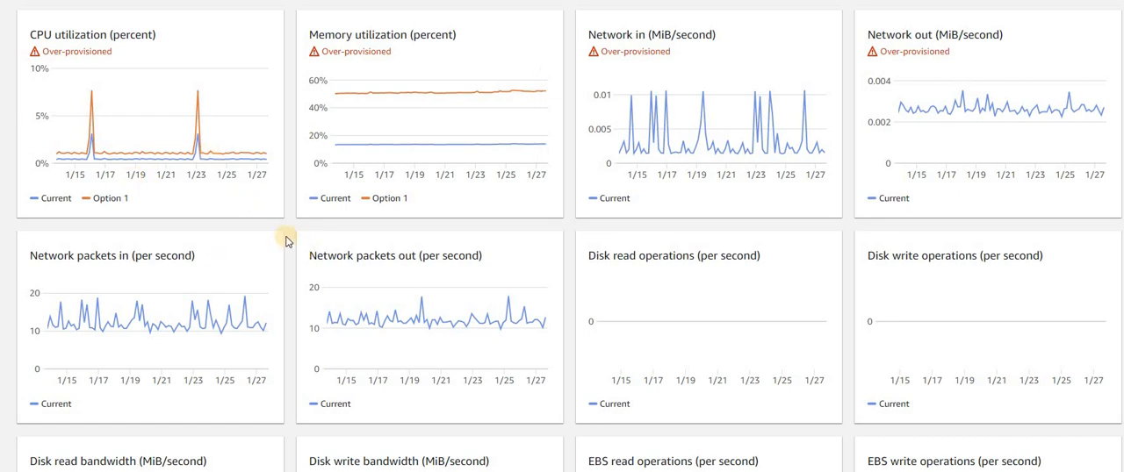
pyautogui.moveTo(562, 161)
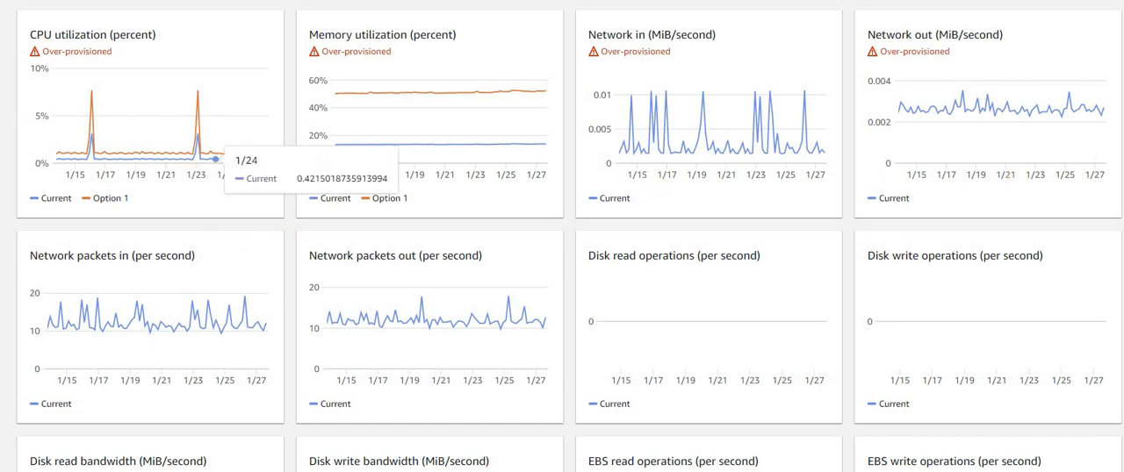
pyautogui.scroll(-3)
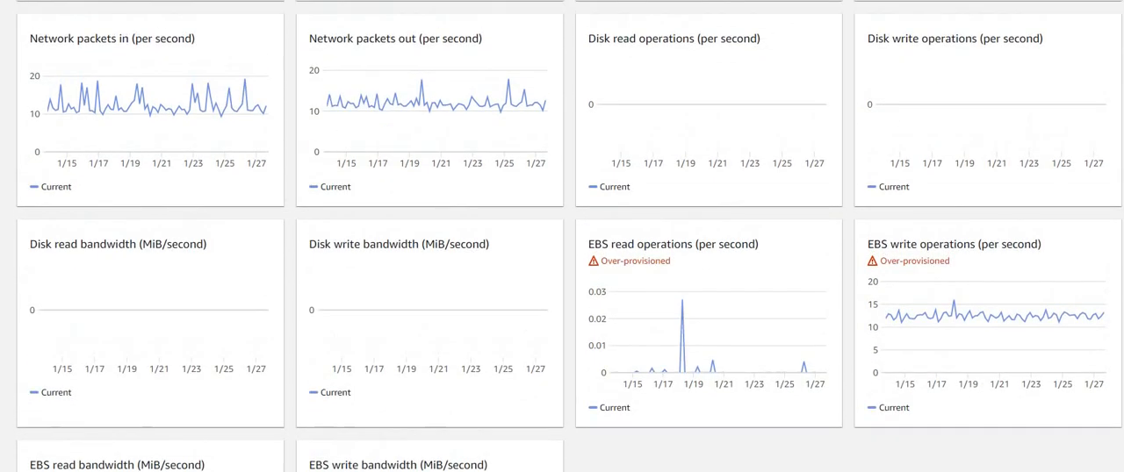
pyautogui.scroll(3)
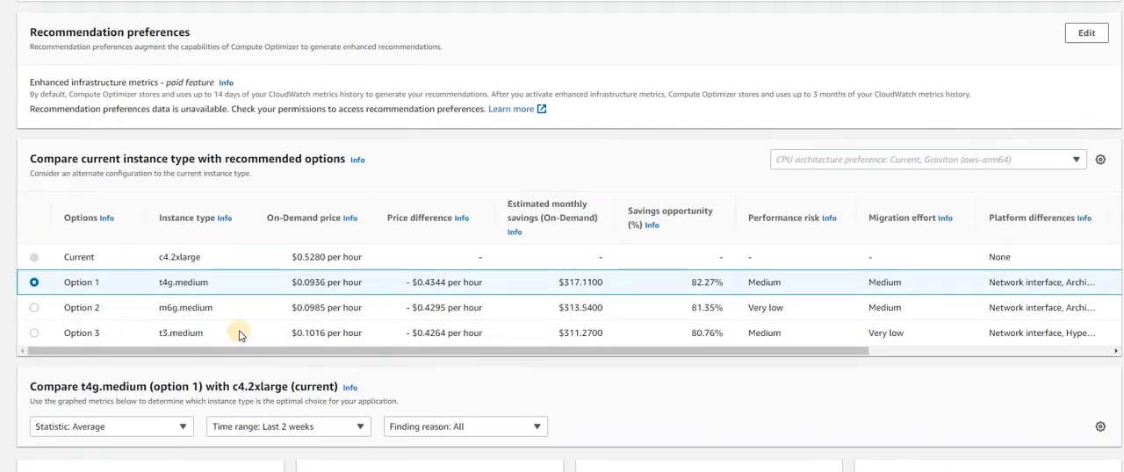
pyautogui.moveTo(446, 411)
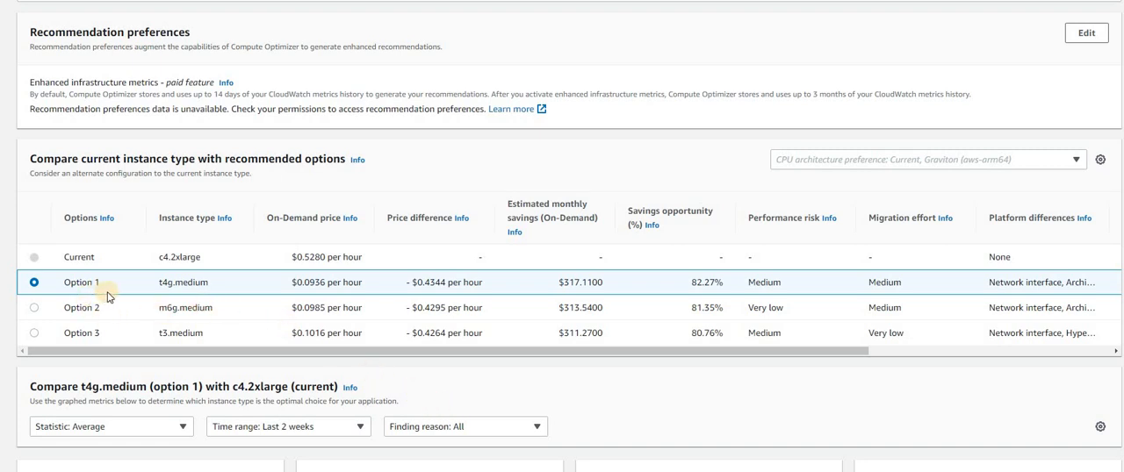
pyautogui.moveTo(130, 341)
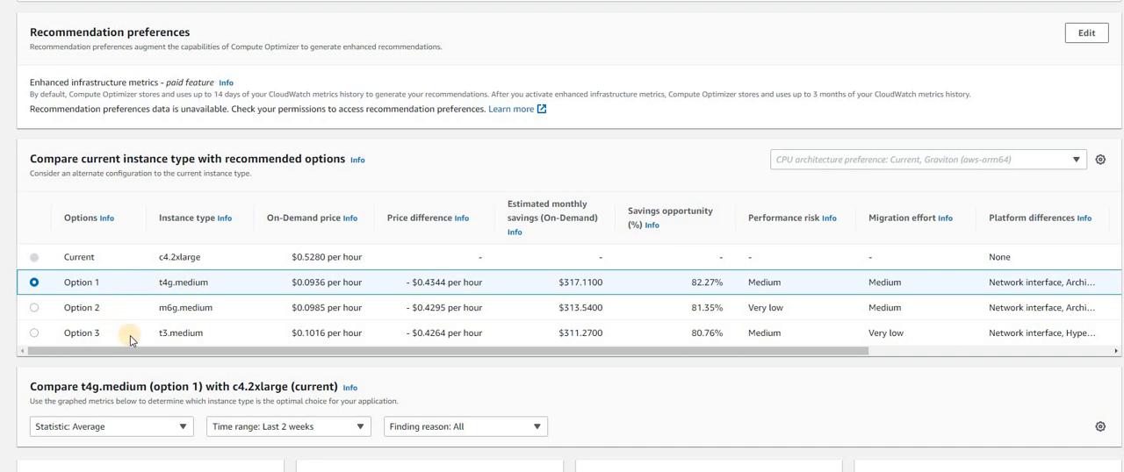
pyautogui.moveTo(129, 344)
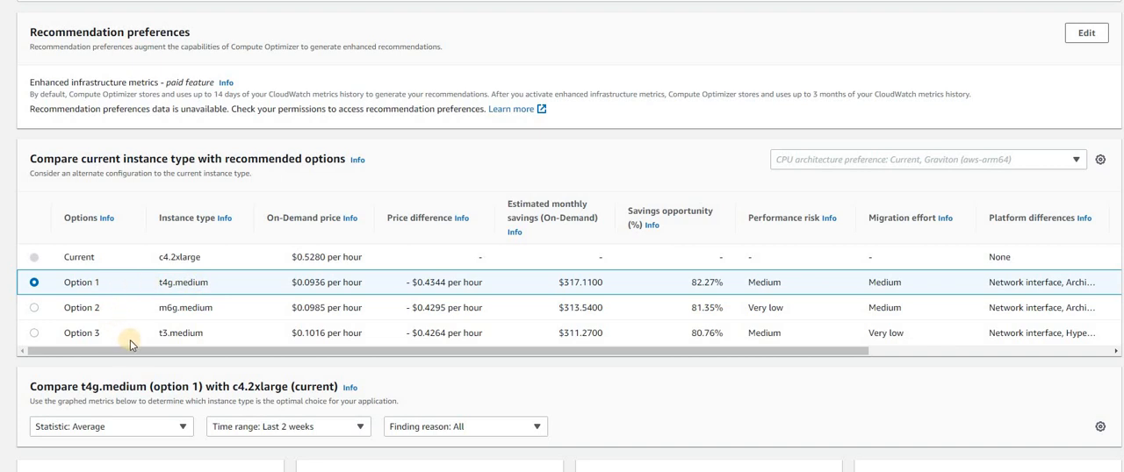
pyautogui.moveTo(130, 292)
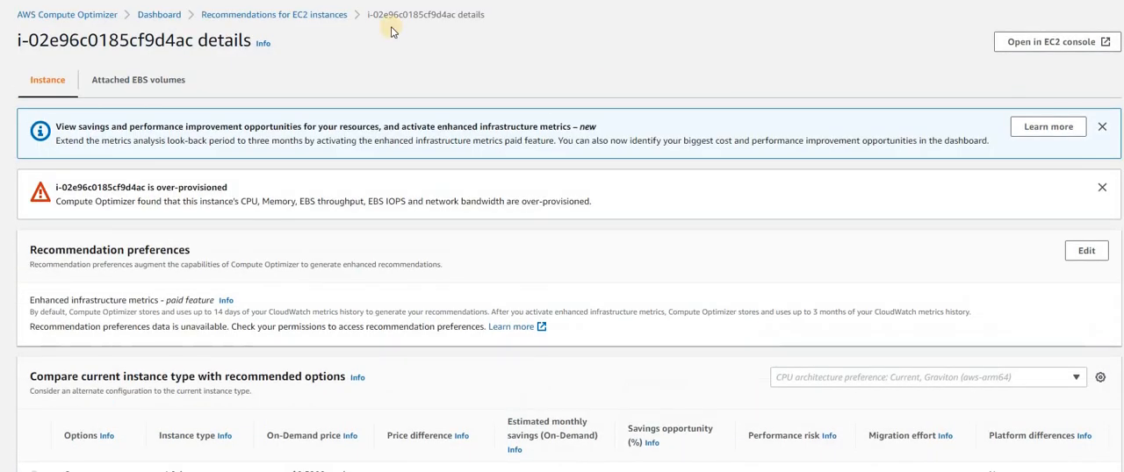
# - Return to the dashboard showing $4,062.75 estimated monthly savings and per-resource findings
pyautogui.click(158, 14)
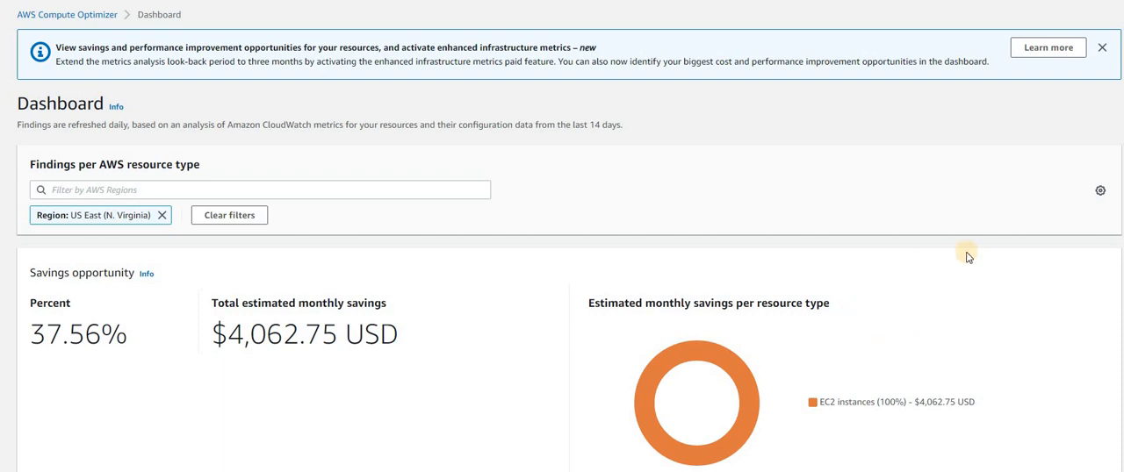
pyautogui.moveTo(966, 254)
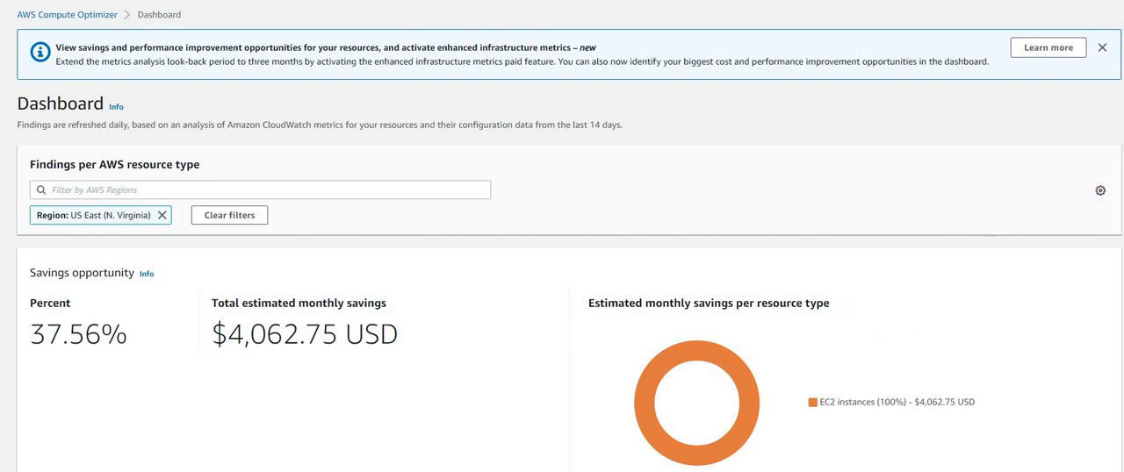
pyautogui.scroll(-3)
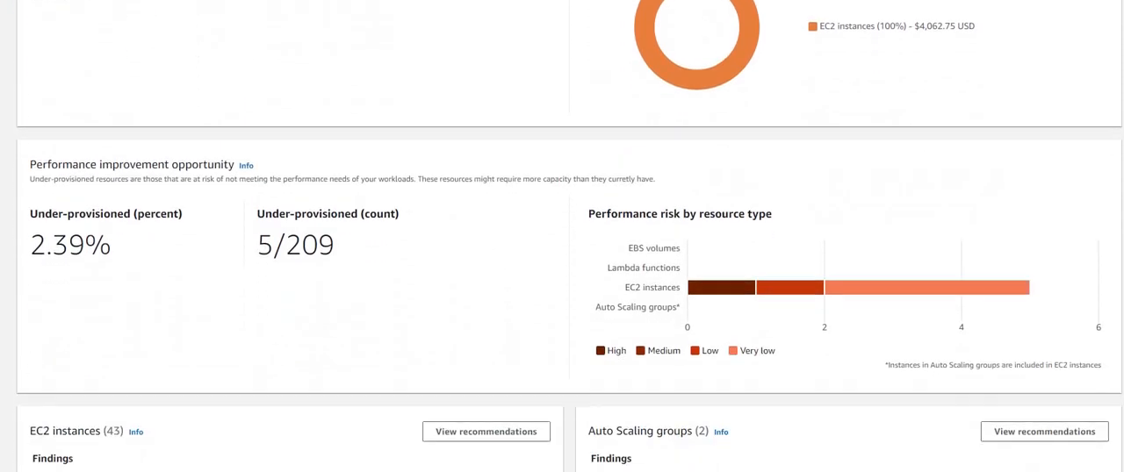
pyautogui.scroll(-3)
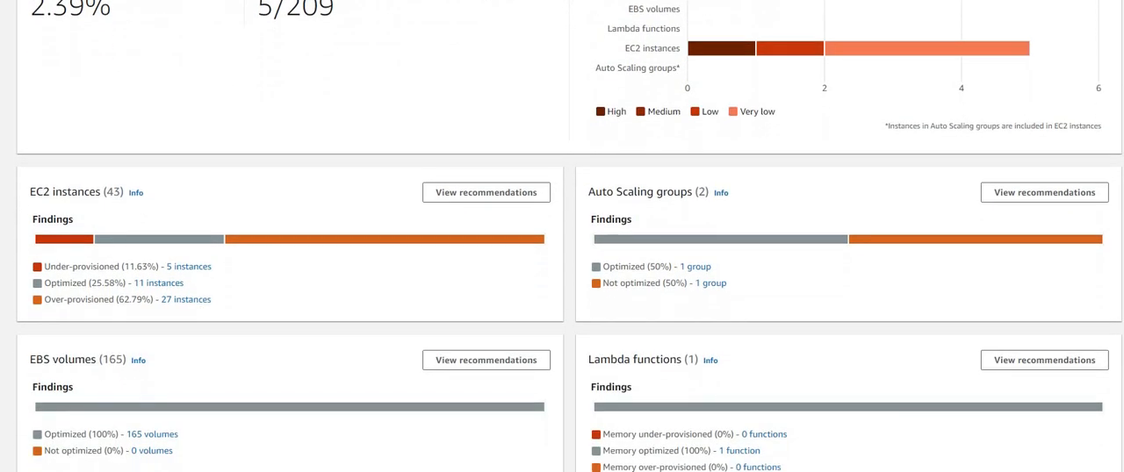